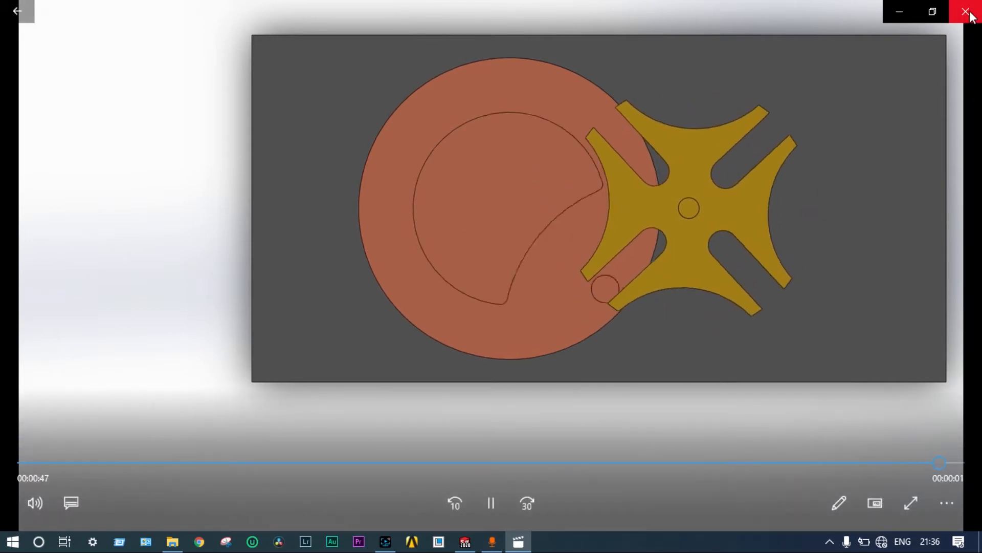
Close the finished Geneva animation video player
{"action": "left_click", "coordinate": [966, 12]}
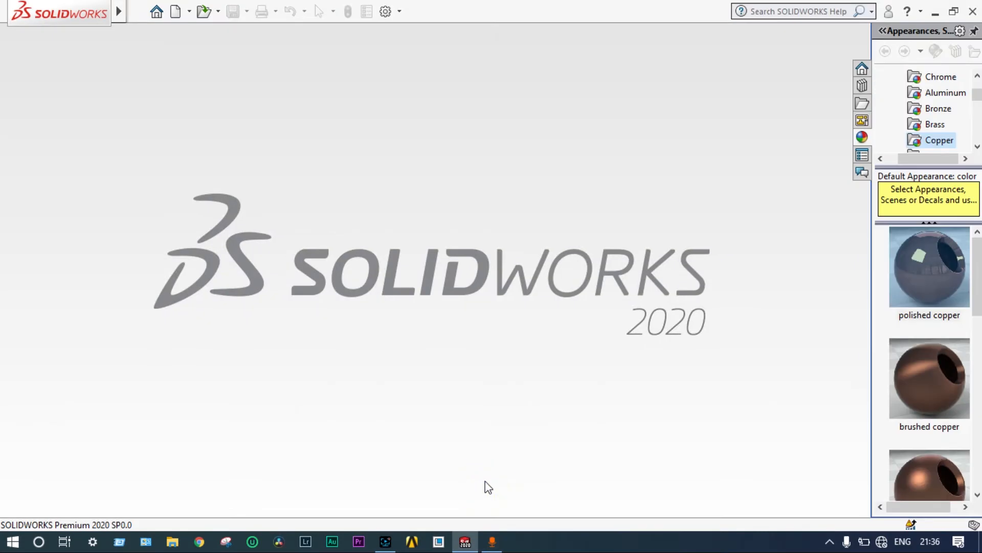
{"action": "mouse_move", "coordinate": [419, 266]}
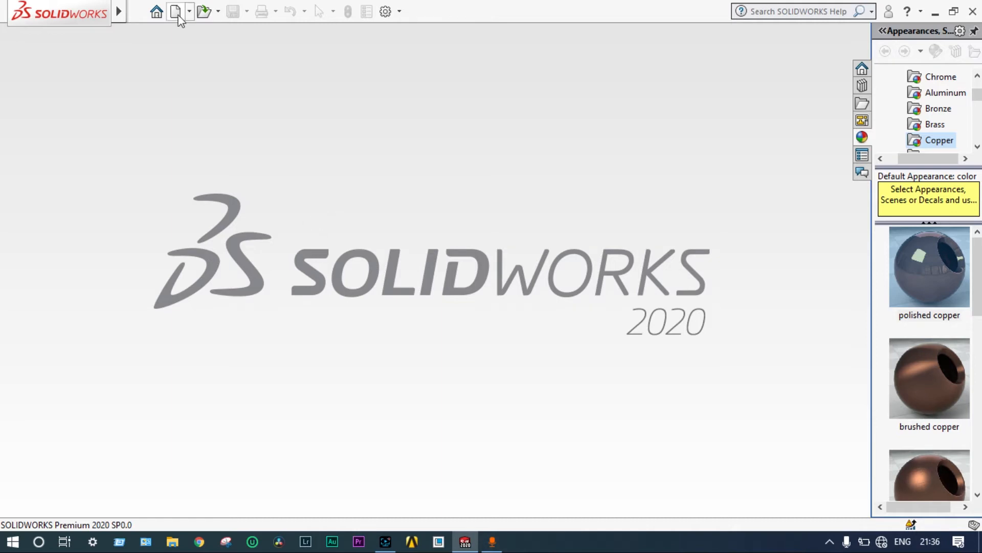
Create a new assembly, inserting and placing the base, Driver_Disk1 and Geneva Wheel
{"action": "left_click", "coordinate": [176, 11]}
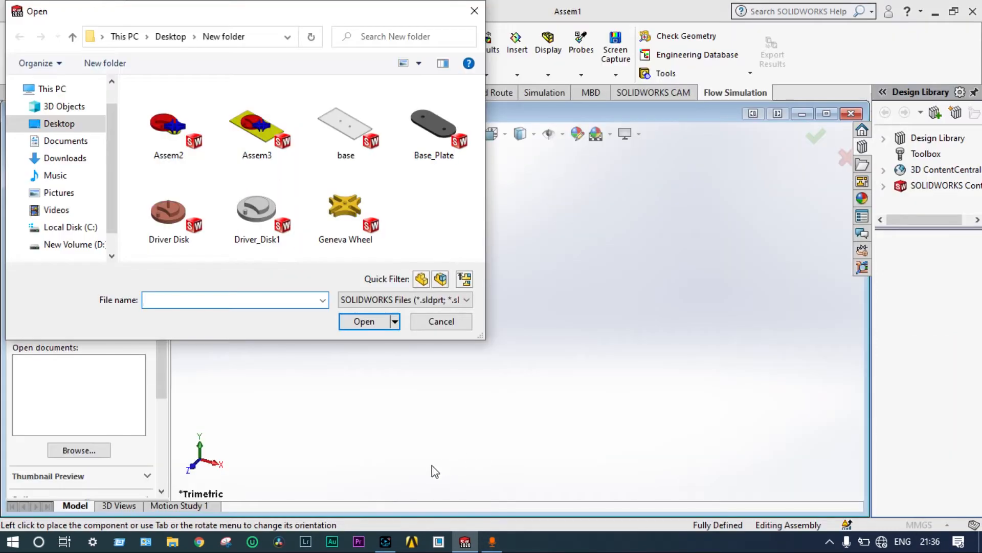
{"action": "left_click", "coordinate": [346, 125]}
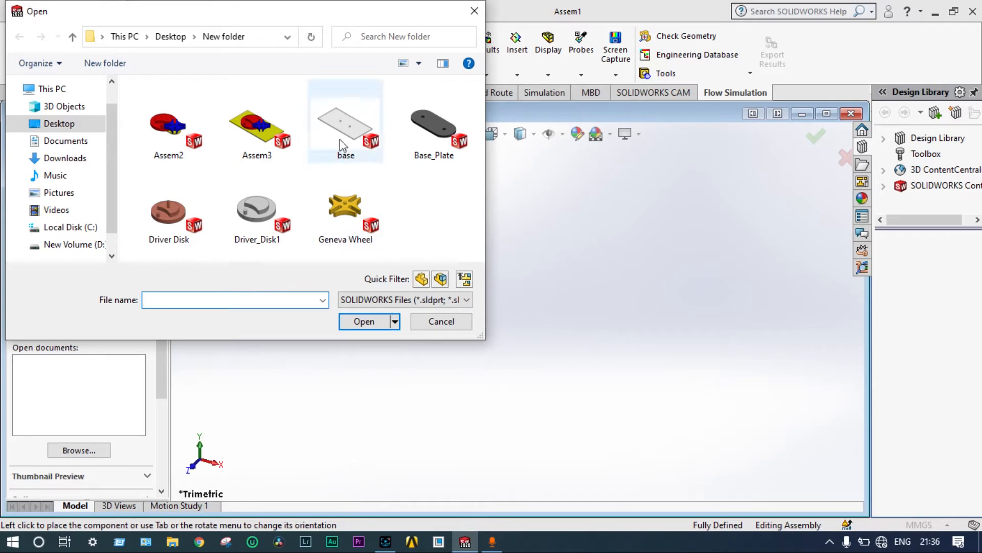
{"action": "left_click", "coordinate": [340, 122]}
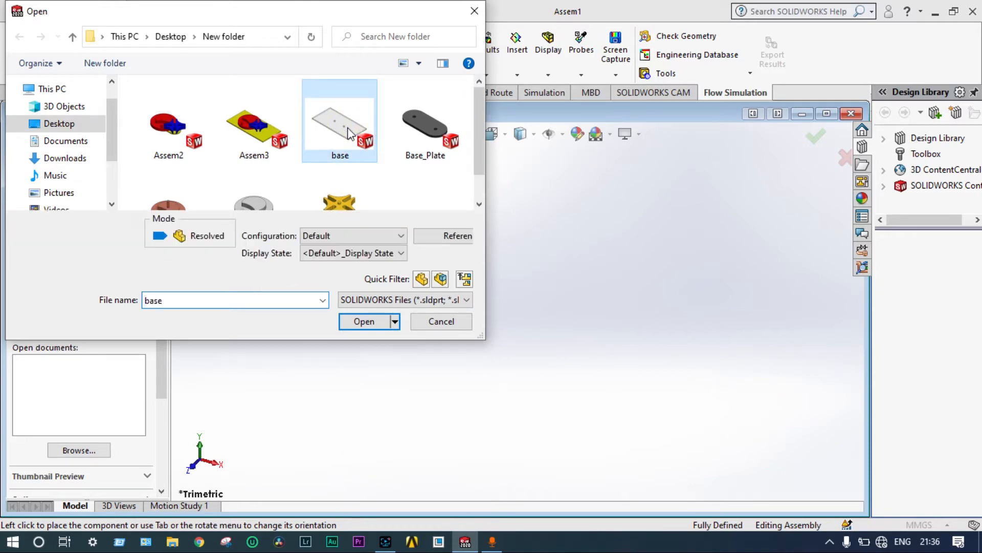
{"action": "scroll", "scroll_direction": "down", "scroll_amount": 3}
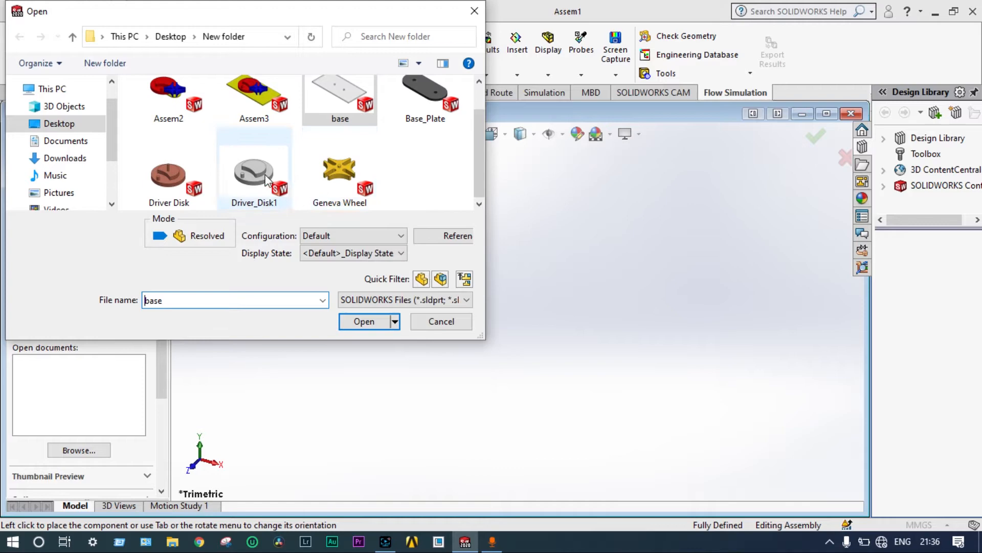
{"action": "left_click", "coordinate": [339, 169]}
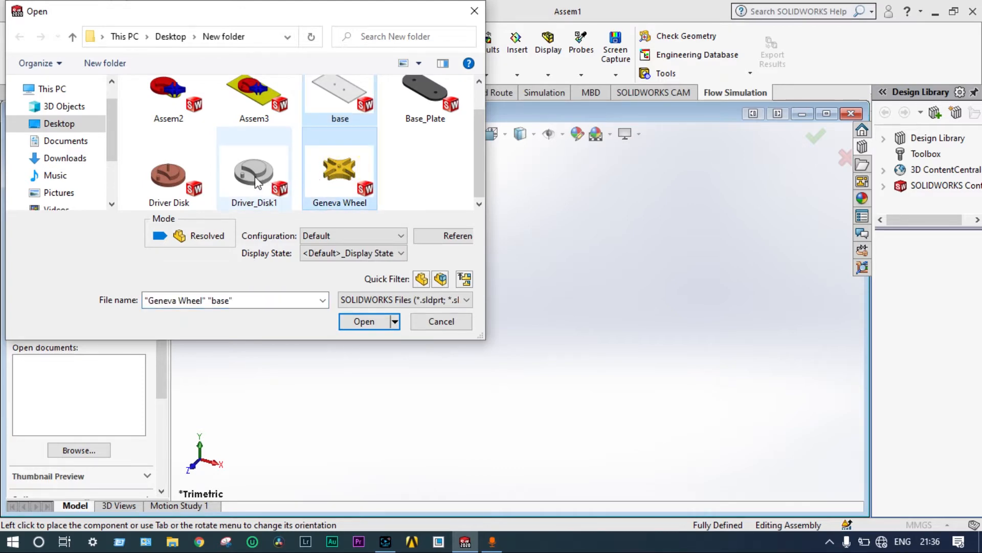
{"action": "left_click", "coordinate": [364, 321]}
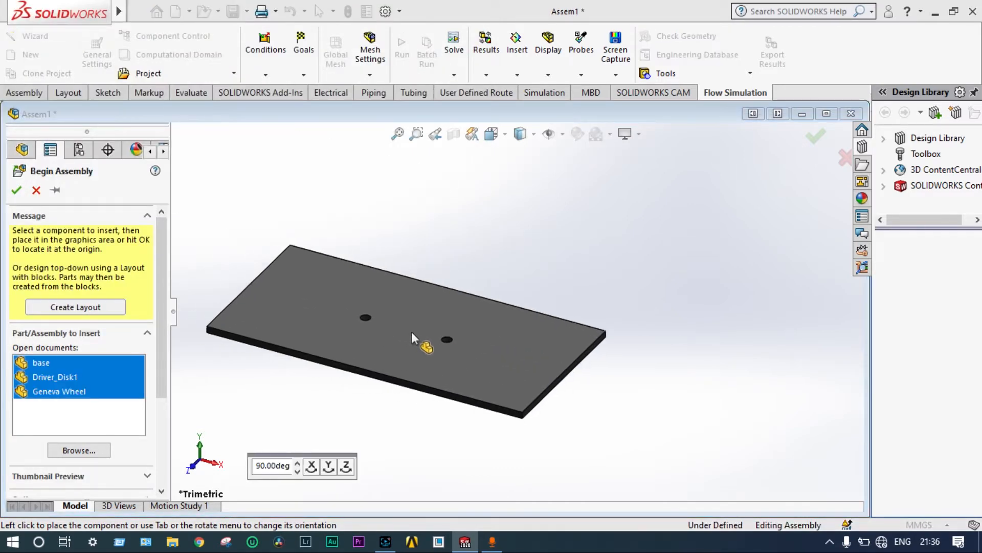
{"action": "mouse_move", "coordinate": [419, 337]}
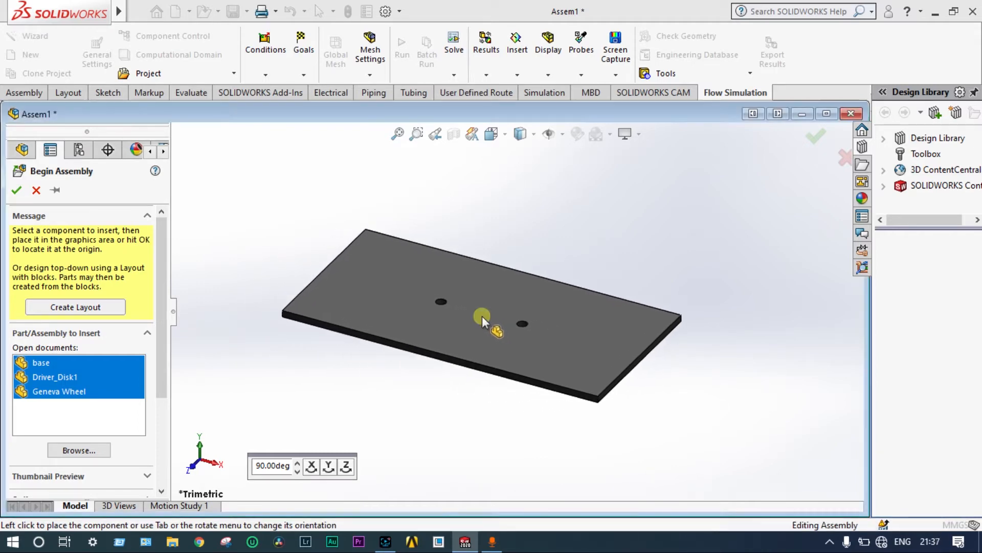
{"action": "left_click", "coordinate": [482, 323]}
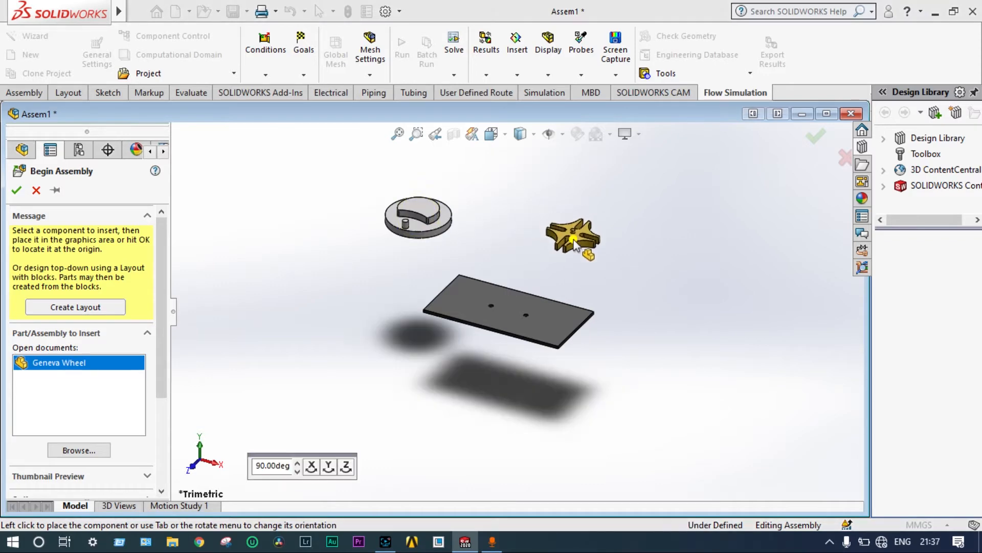
{"action": "left_click", "coordinate": [456, 266]}
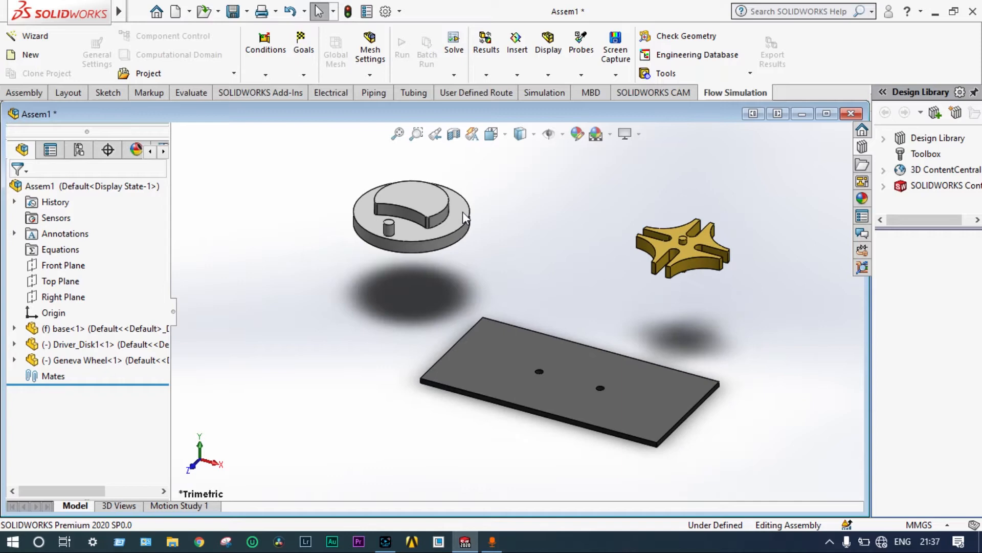
{"action": "mouse_move", "coordinate": [490, 276]}
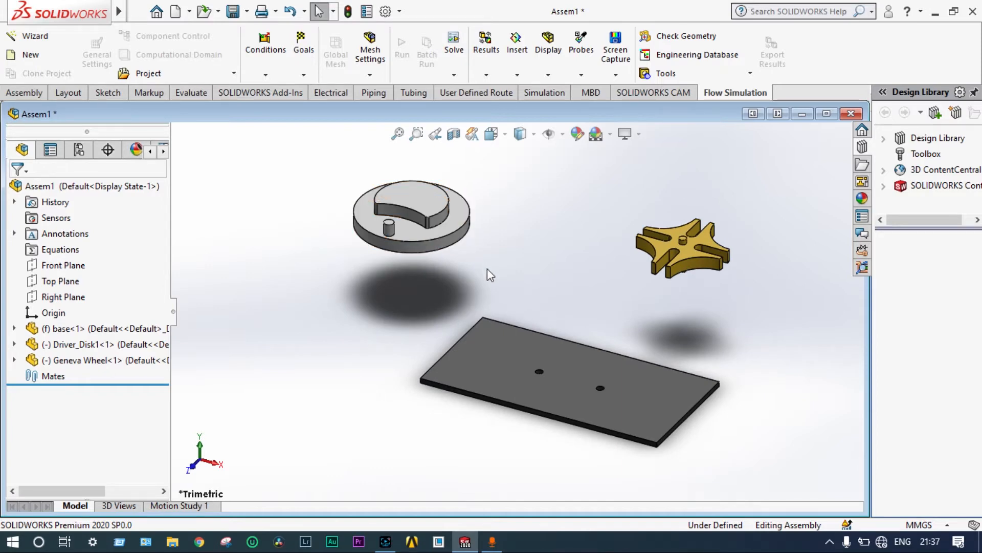
{"action": "mouse_move", "coordinate": [401, 304]}
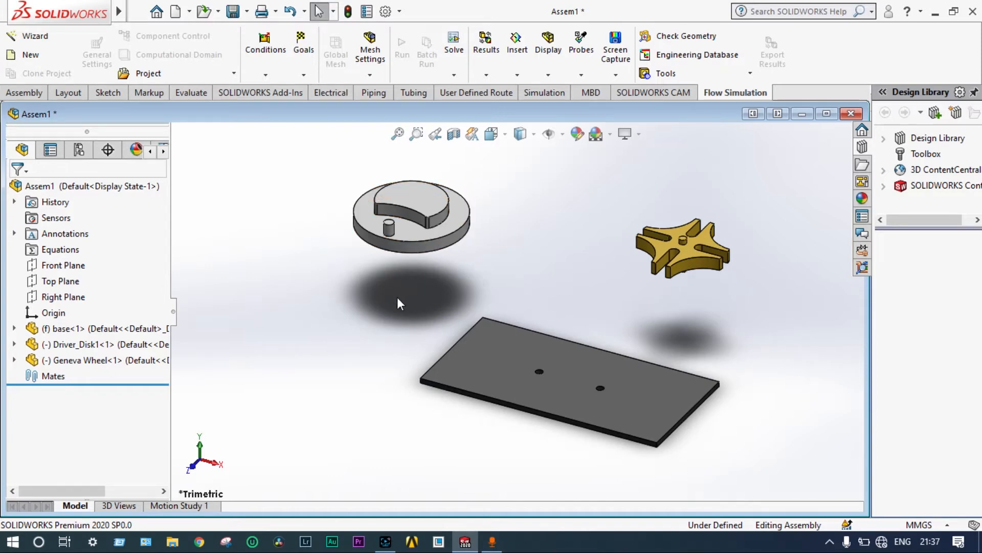
{"action": "mouse_move", "coordinate": [546, 182]}
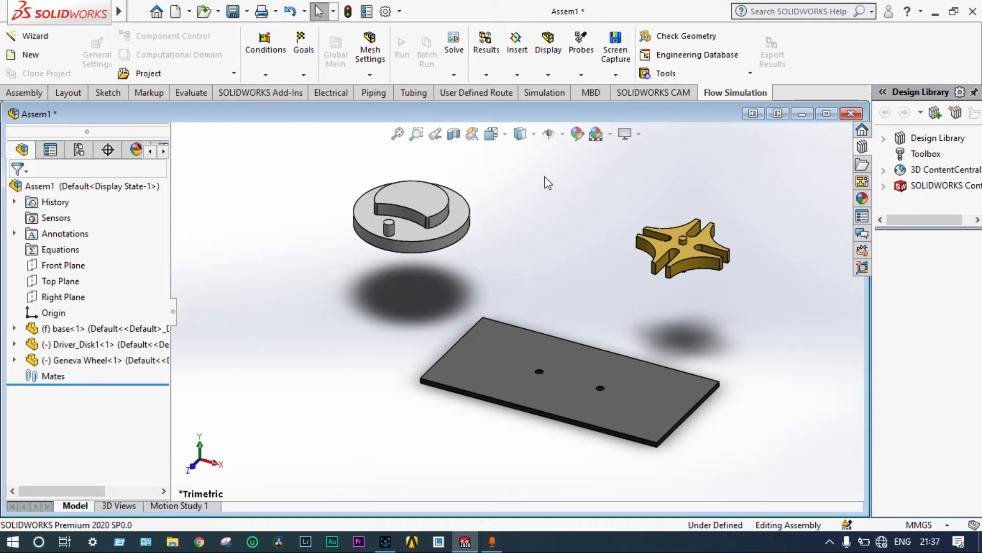
{"action": "left_click", "coordinate": [577, 134]}
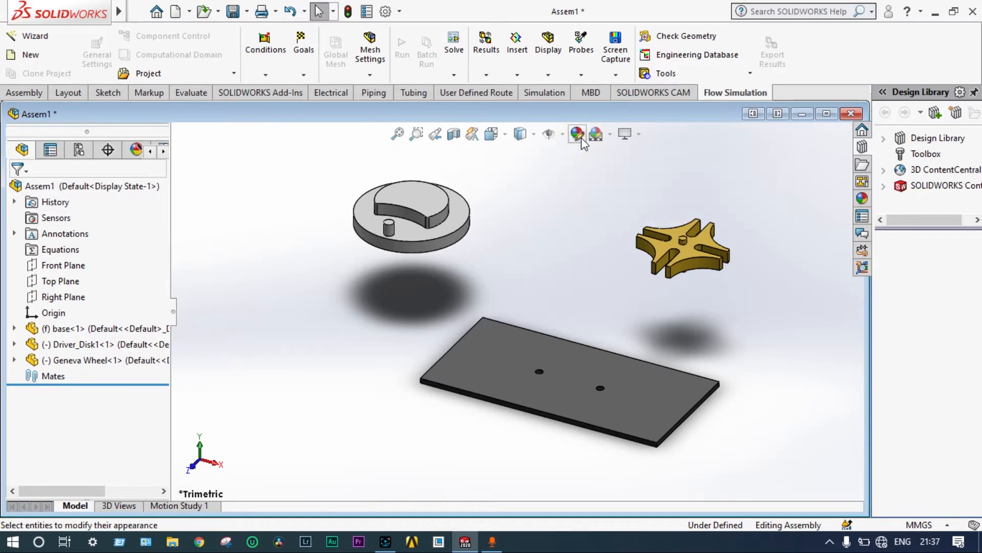
Colour the driver disk red, the Geneva wheel green and the base plate blue
{"action": "left_click", "coordinate": [576, 134]}
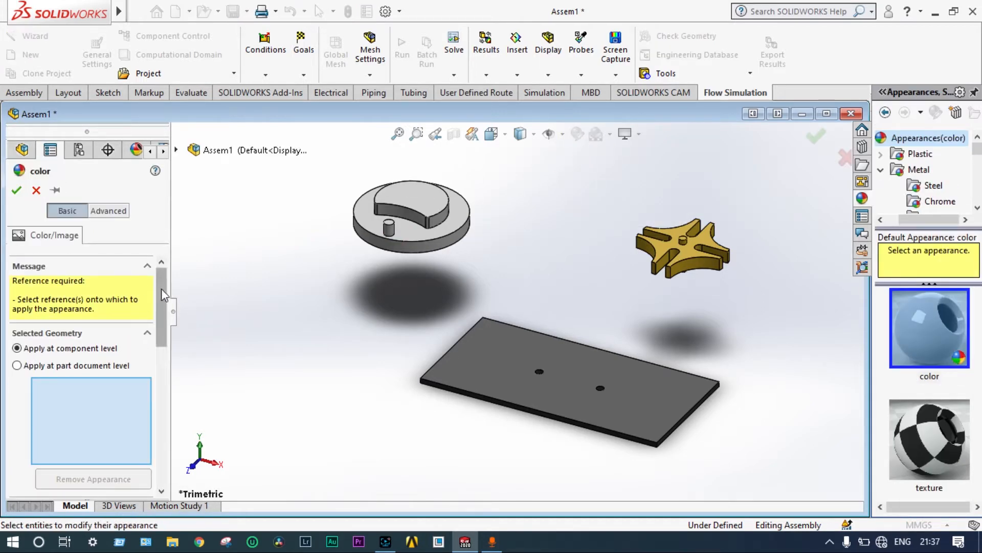
{"action": "scroll", "scroll_direction": "down", "scroll_amount": 3}
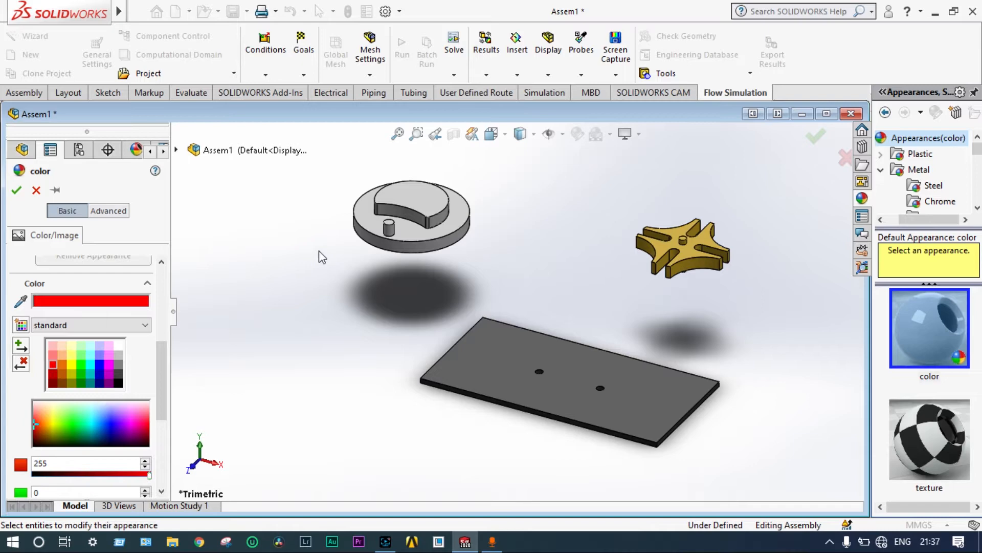
{"action": "left_click", "coordinate": [411, 216]}
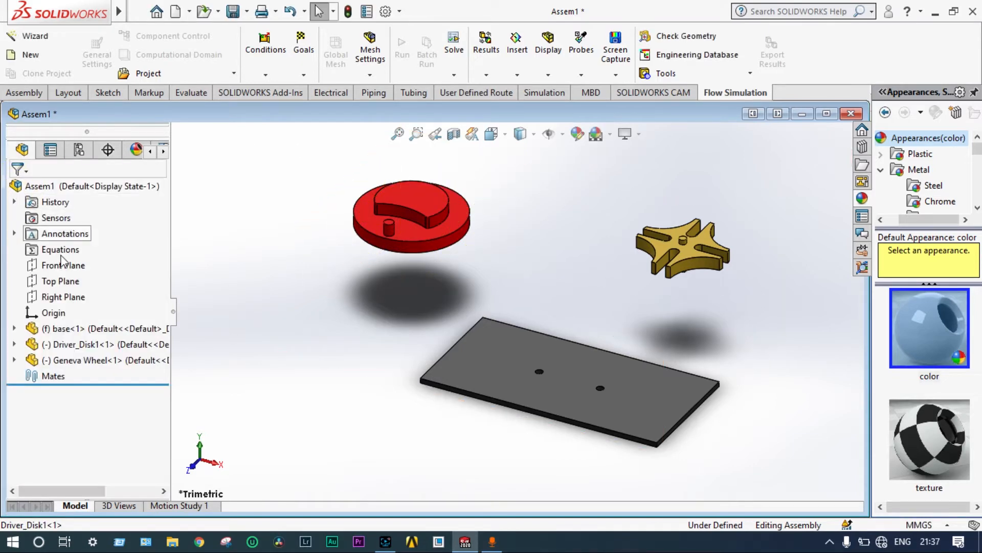
{"action": "mouse_move", "coordinate": [548, 133]}
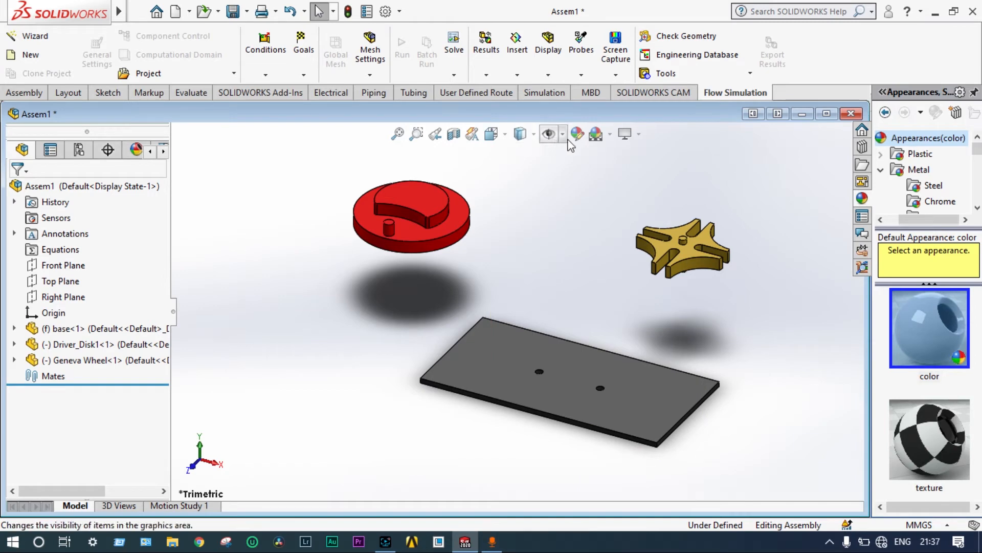
{"action": "mouse_move", "coordinate": [576, 134]}
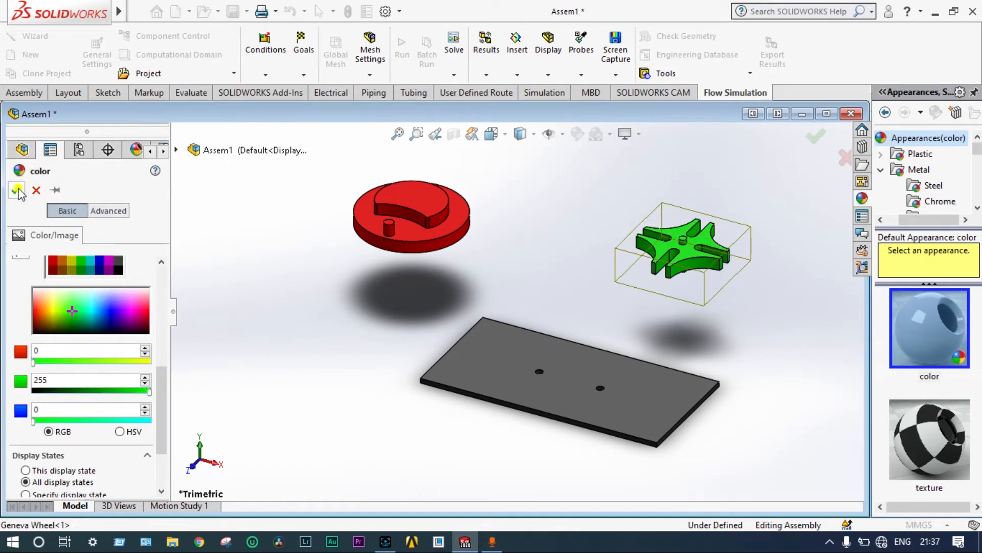
{"action": "left_click", "coordinate": [17, 190]}
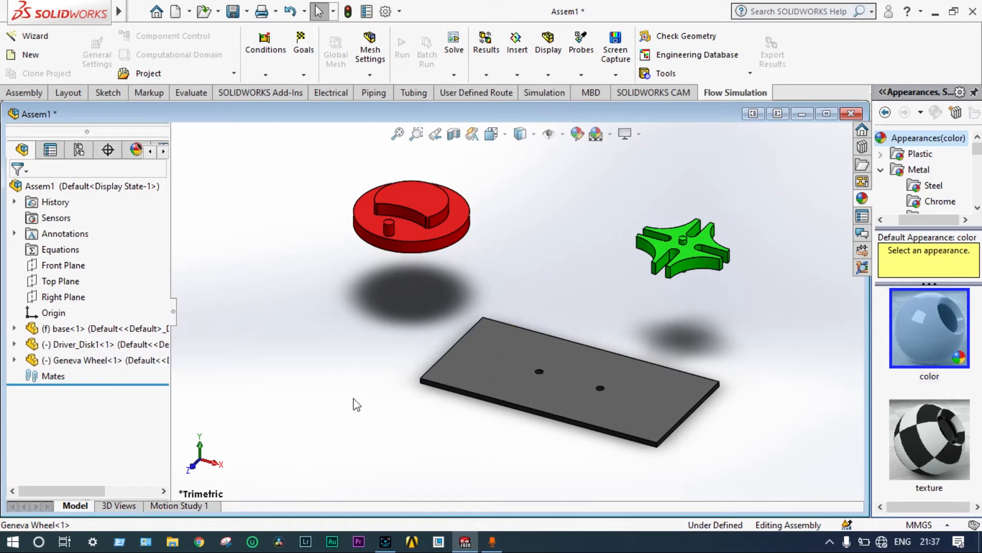
{"action": "mouse_move", "coordinate": [598, 184]}
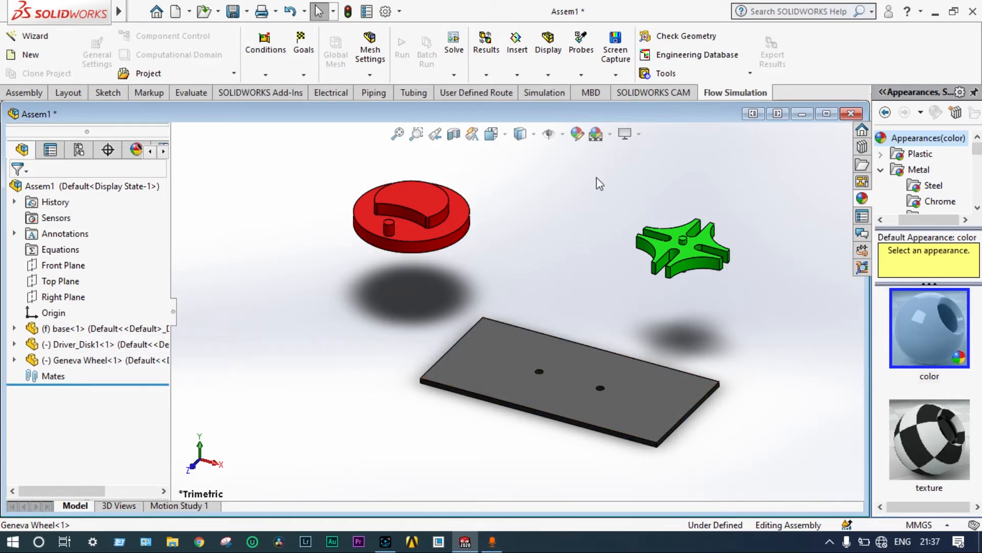
{"action": "left_click", "coordinate": [929, 327]}
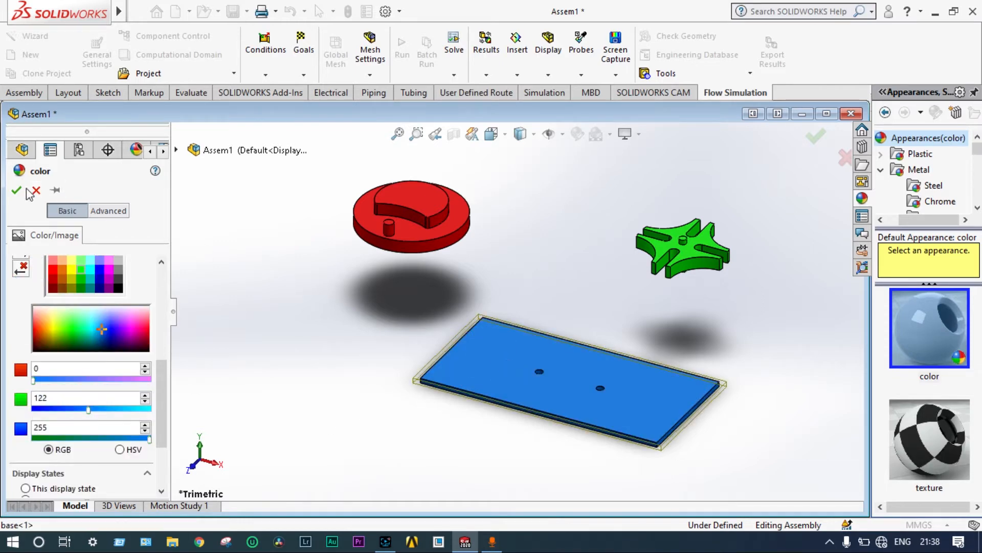
{"action": "left_click", "coordinate": [16, 190]}
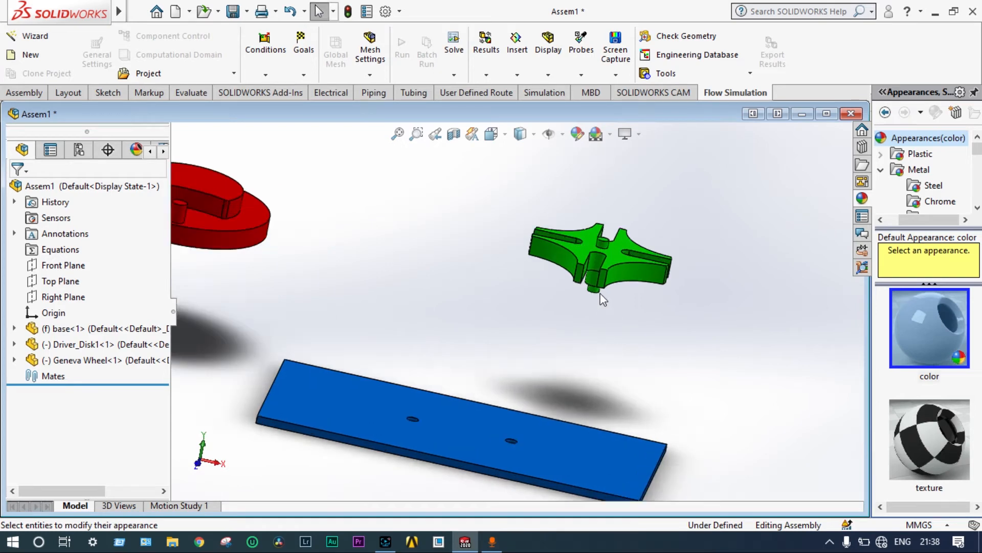
{"action": "mouse_move", "coordinate": [513, 443]}
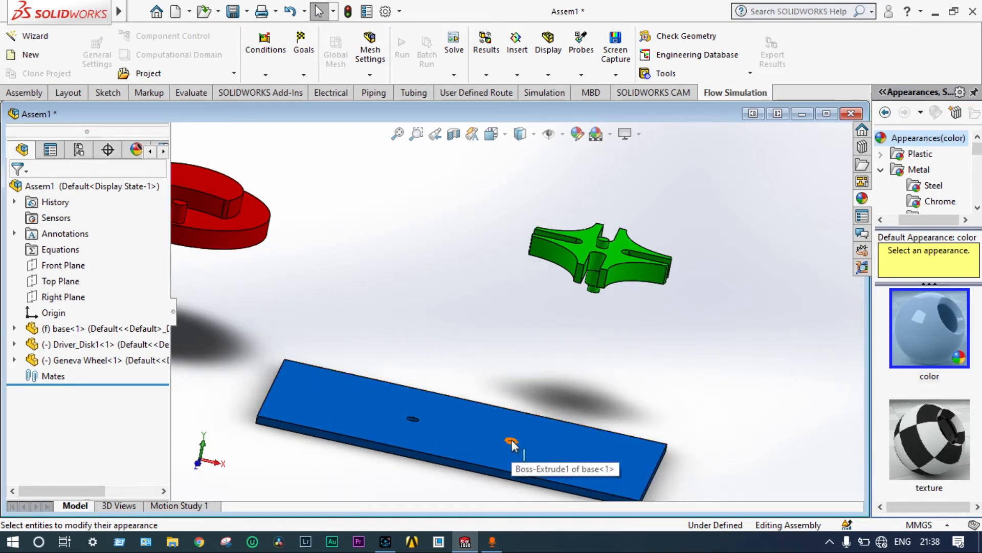
{"action": "mouse_move", "coordinate": [525, 374]}
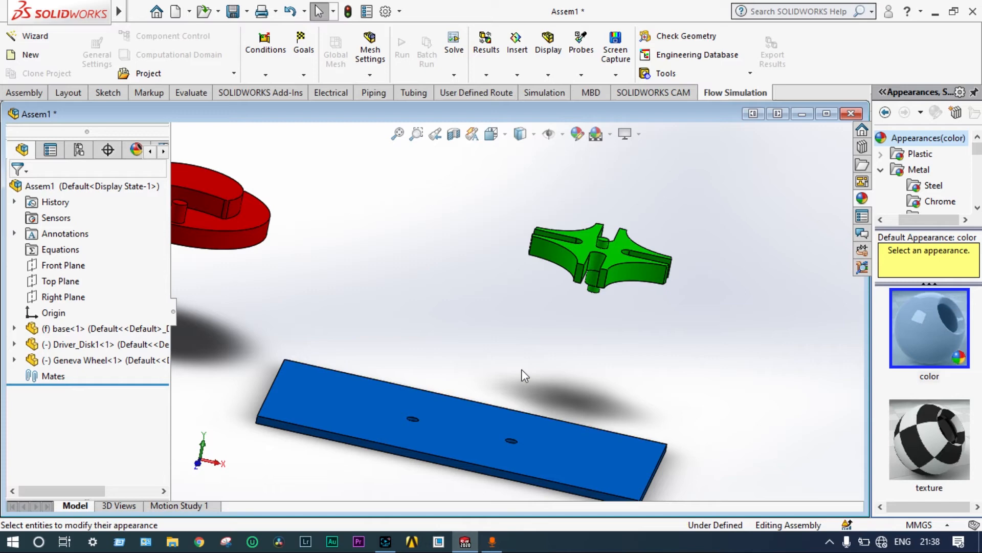
{"action": "mouse_move", "coordinate": [547, 370]}
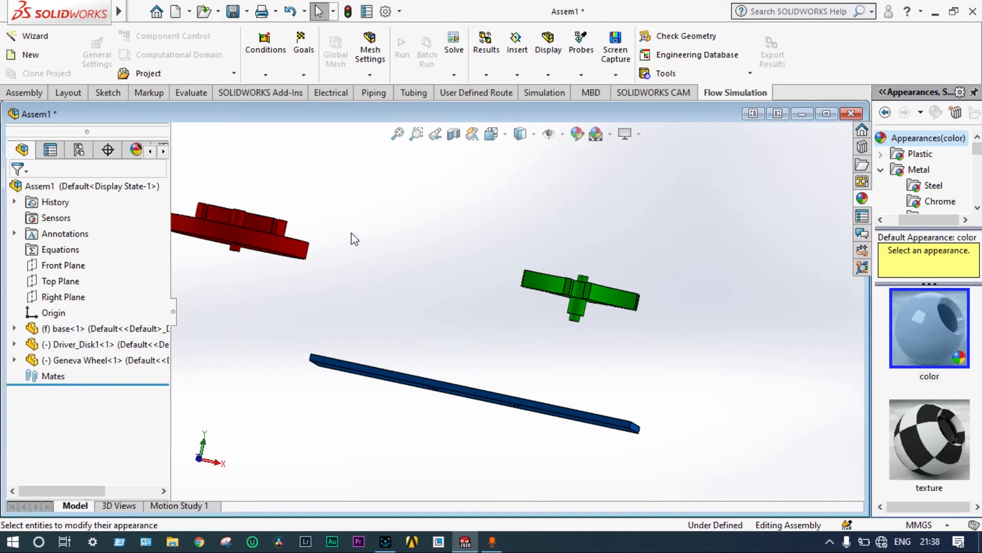
Mate the Geneva wheel concentric with its base hole and flat on the base
{"action": "left_click", "coordinate": [24, 92]}
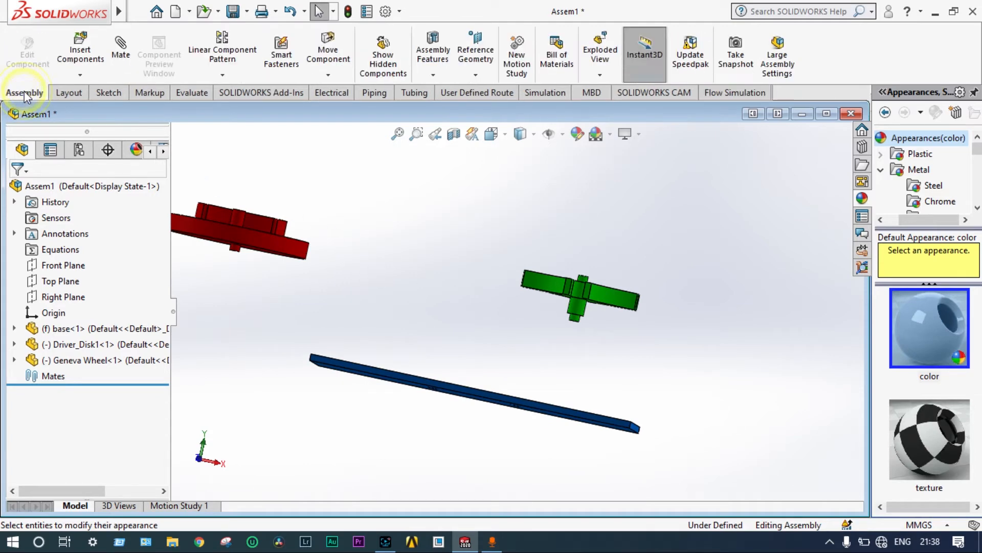
{"action": "mouse_move", "coordinate": [120, 50]}
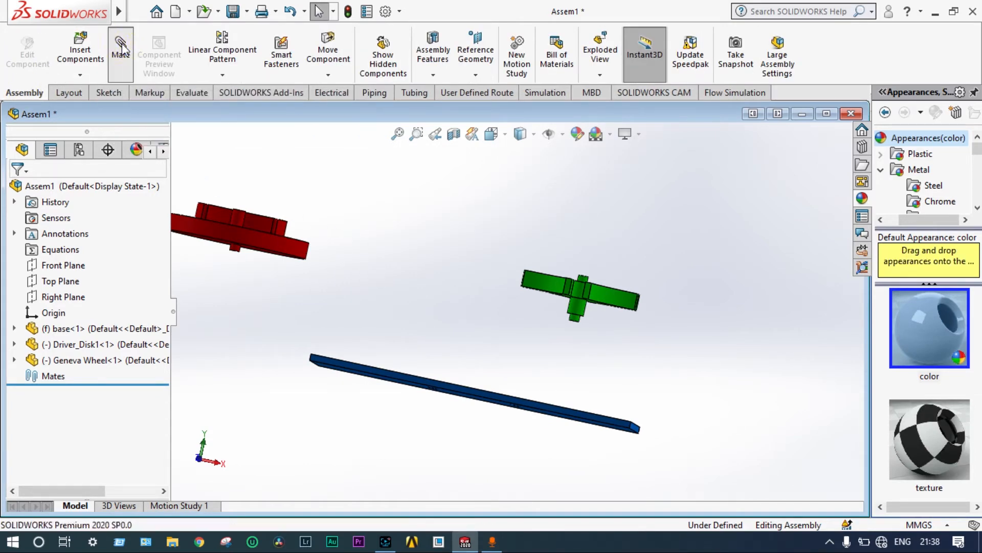
{"action": "left_click", "coordinate": [120, 50]}
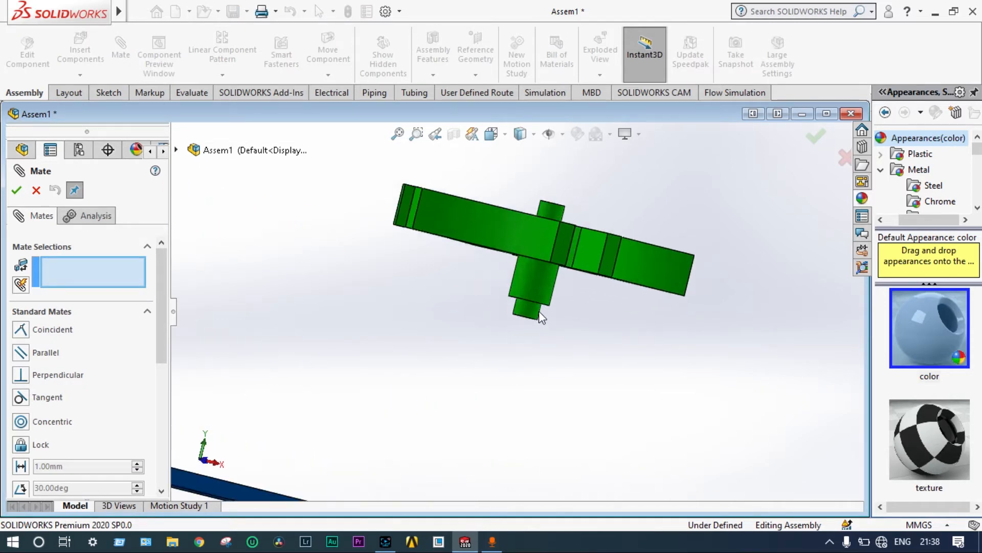
{"action": "left_click", "coordinate": [523, 313]}
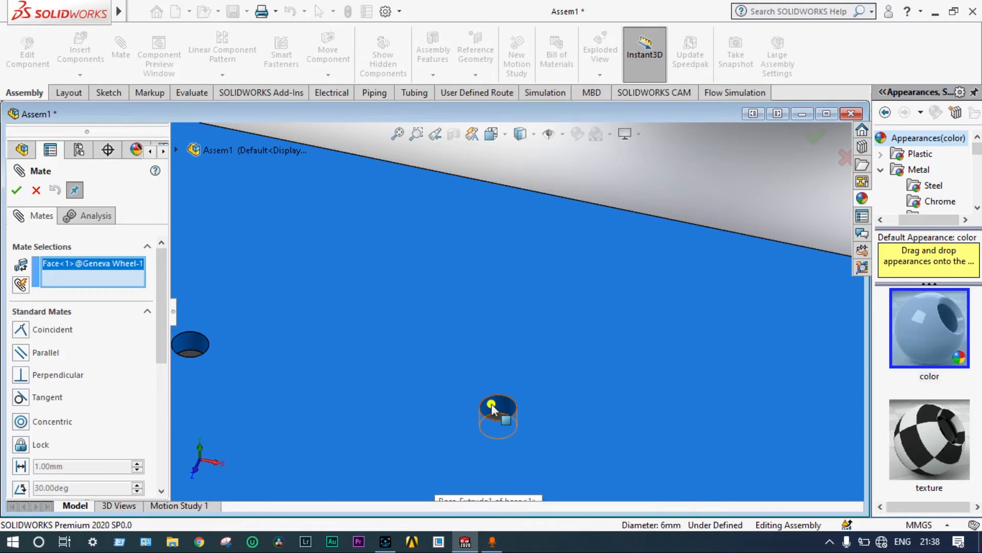
{"action": "left_click", "coordinate": [498, 414]}
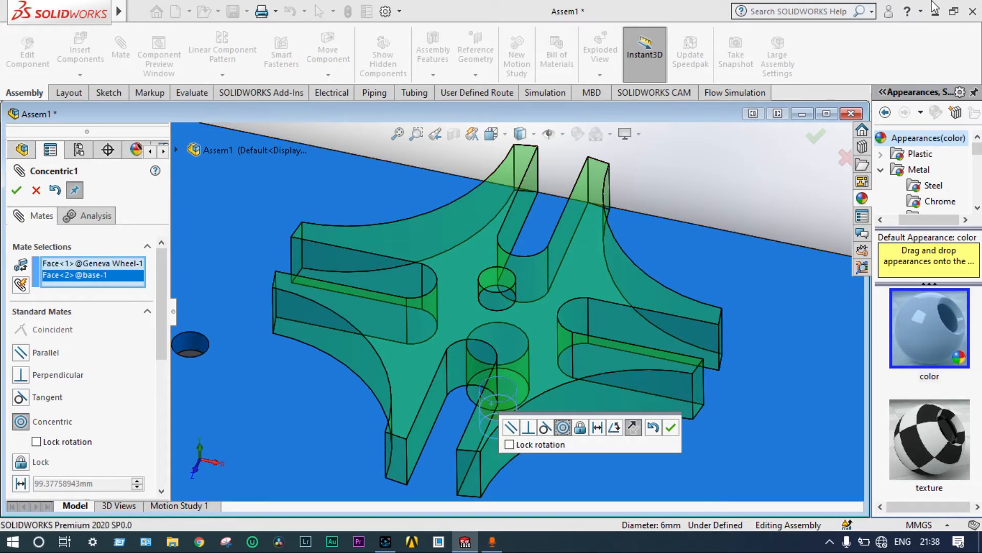
{"action": "mouse_move", "coordinate": [654, 427]}
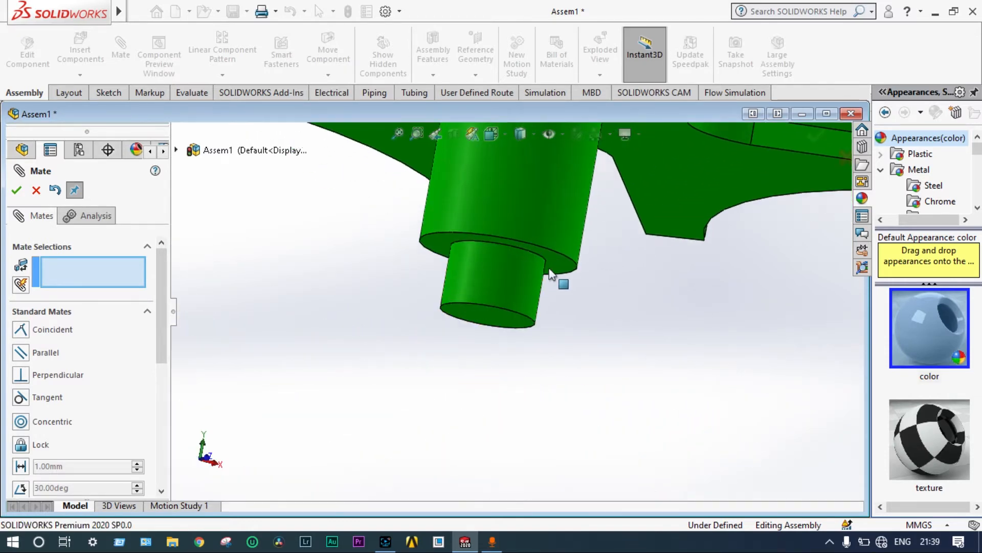
{"action": "left_click", "coordinate": [520, 238]}
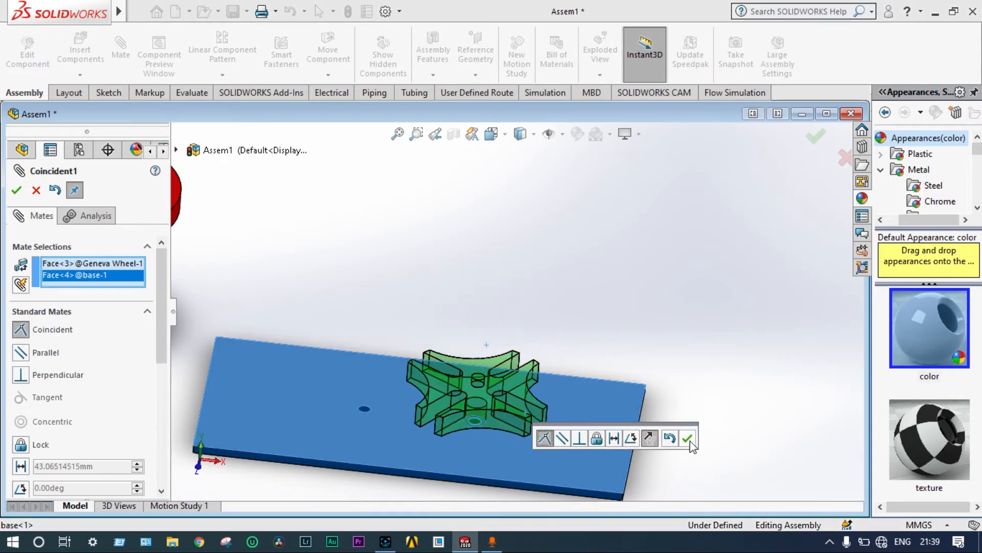
{"action": "left_click", "coordinate": [687, 438]}
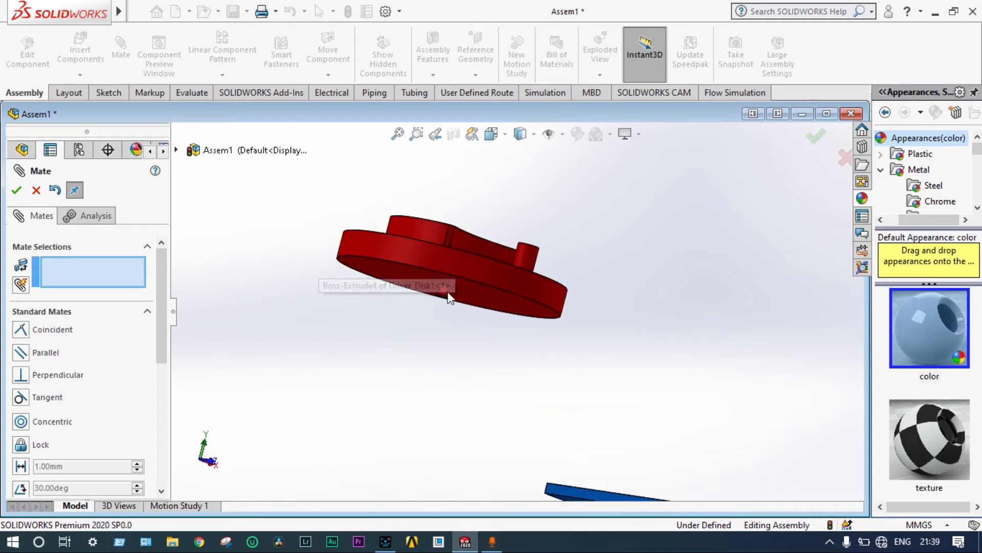
Mate the driver disk concentric with the second base hole and flat on the base
{"action": "left_click", "coordinate": [443, 298]}
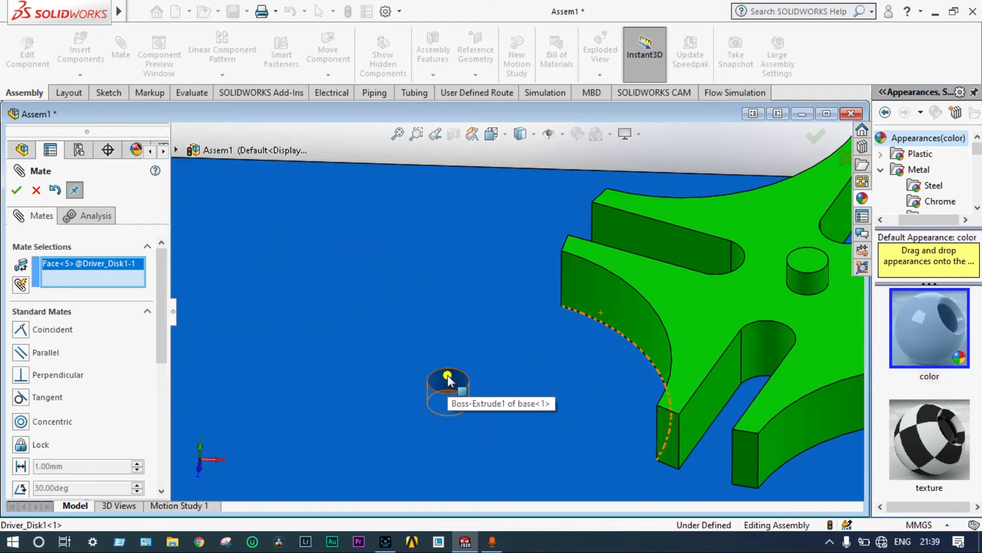
{"action": "left_click", "coordinate": [448, 376]}
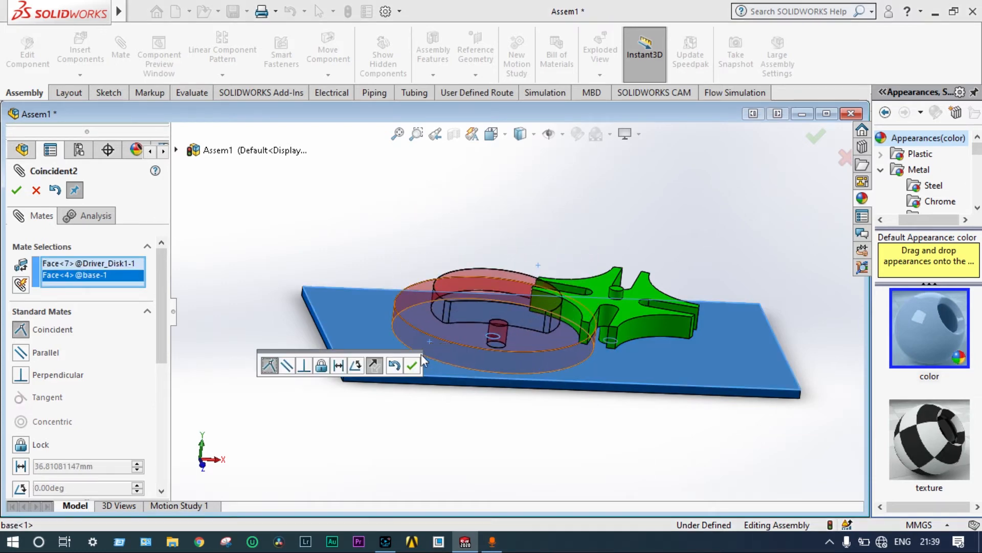
{"action": "left_click", "coordinate": [412, 365]}
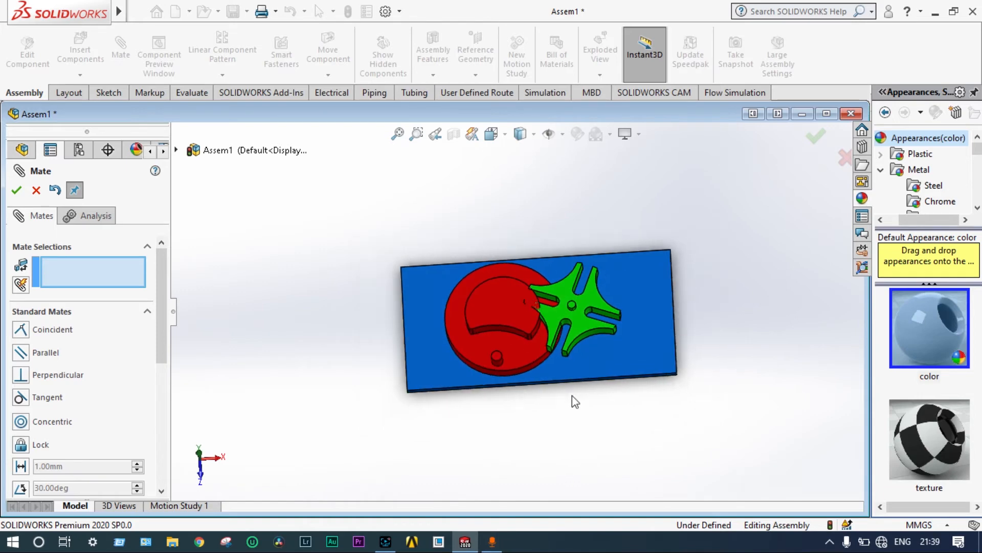
{"action": "left_click", "coordinate": [488, 338]}
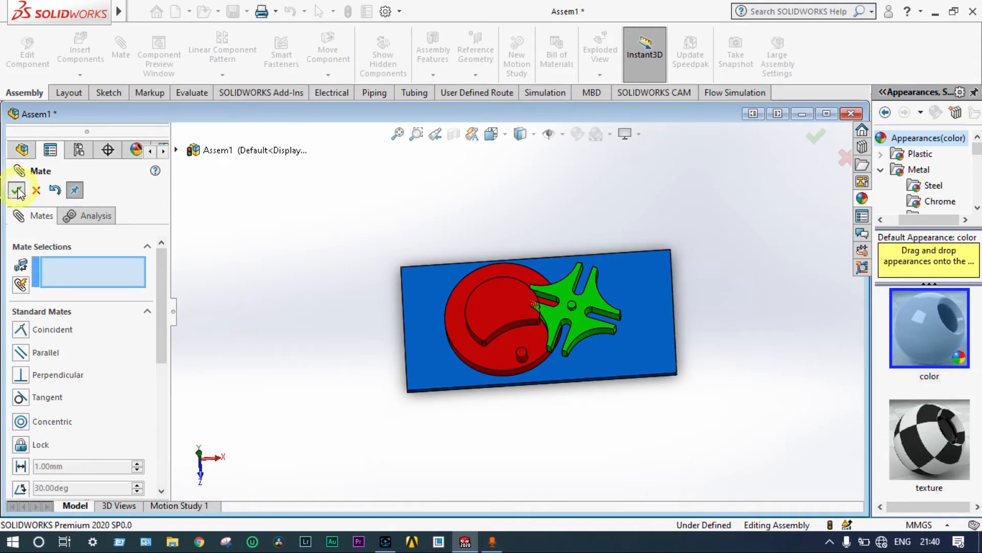
Close the Mate manager and view the assembly from the Top orientation
{"action": "left_click", "coordinate": [16, 190]}
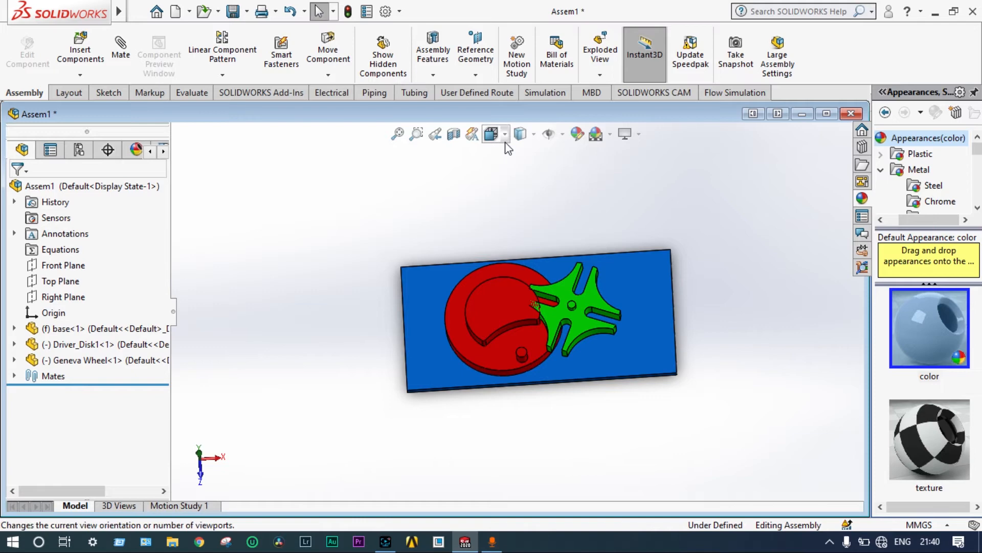
{"action": "left_click", "coordinate": [492, 134]}
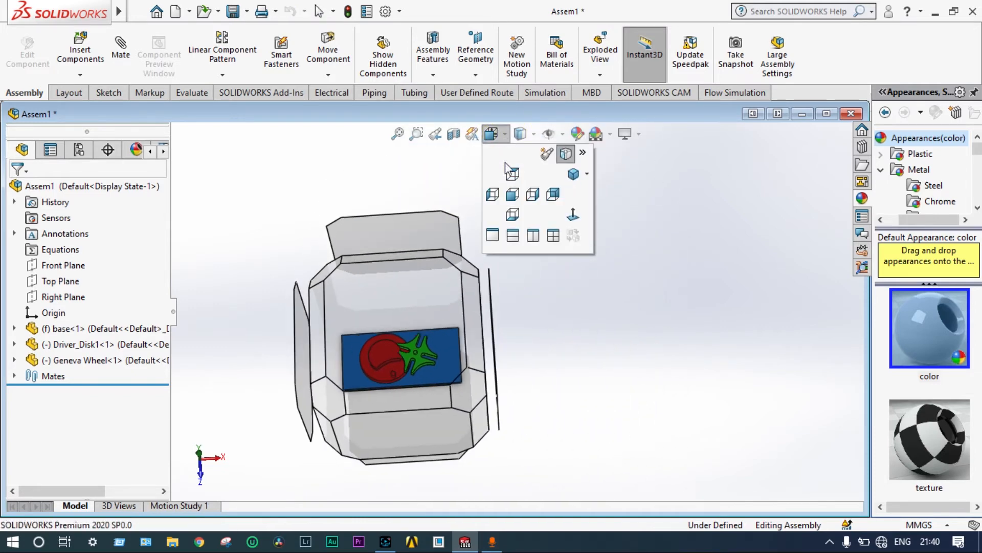
{"action": "left_click", "coordinate": [512, 194]}
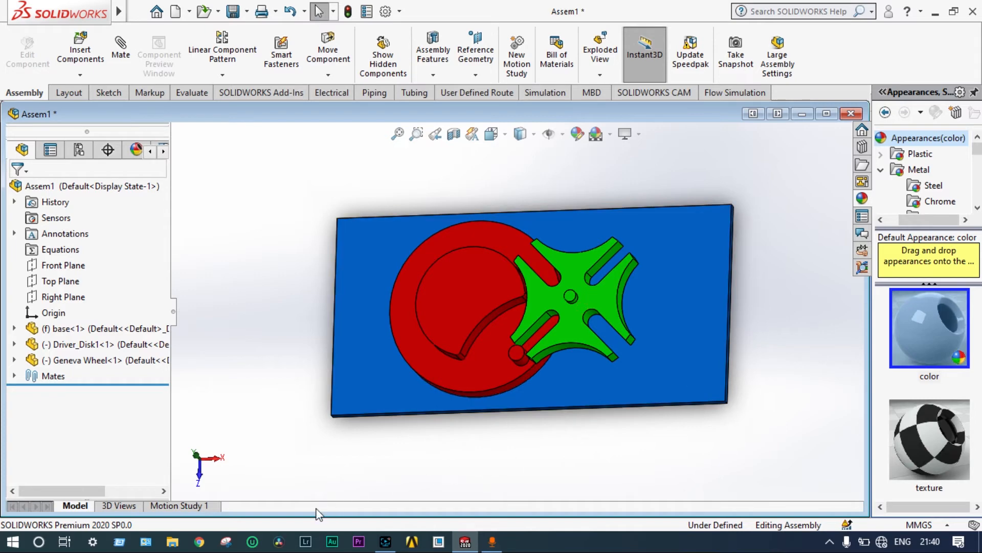
Create Motion Study 2 and accept its properties at 30 frames per second
{"action": "left_click", "coordinate": [252, 505]}
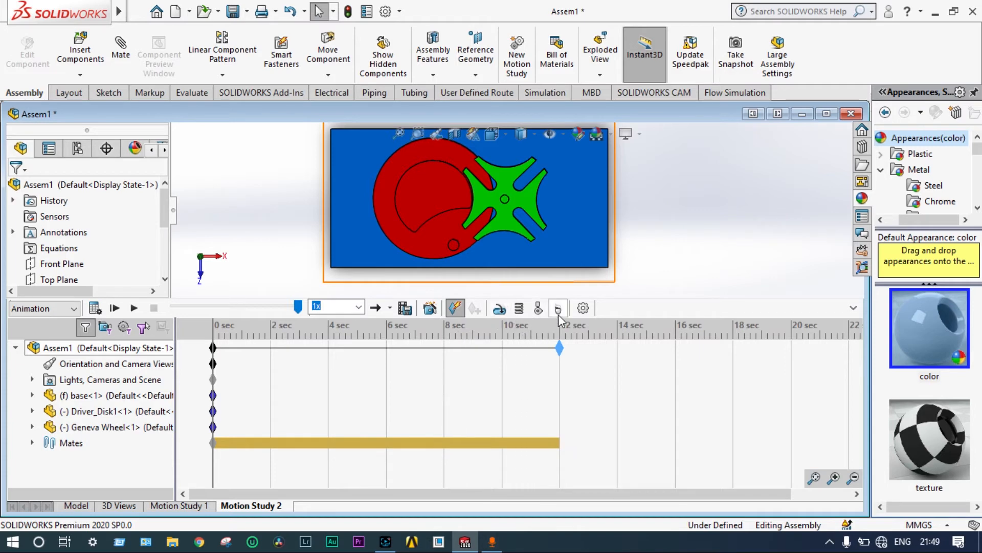
{"action": "mouse_move", "coordinate": [583, 307]}
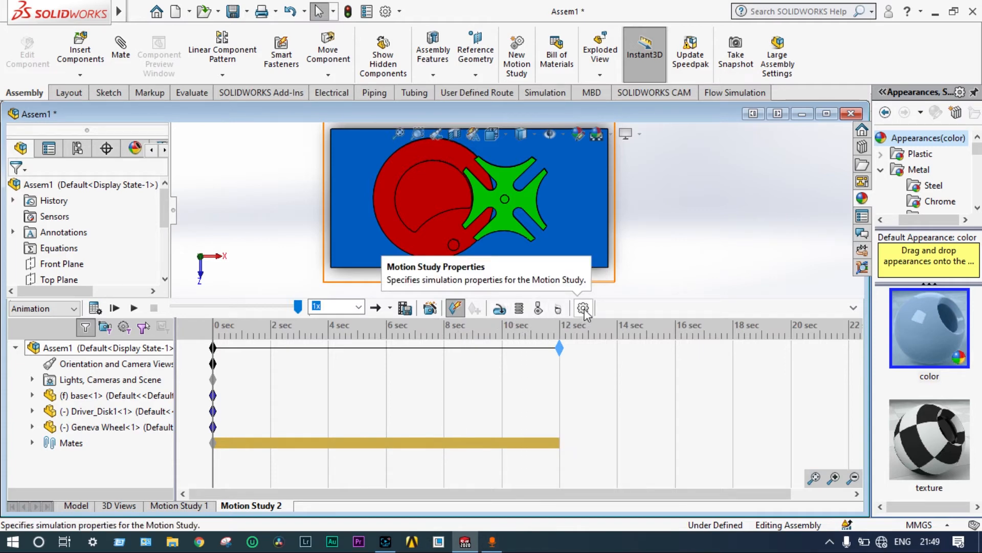
{"action": "left_click", "coordinate": [582, 308]}
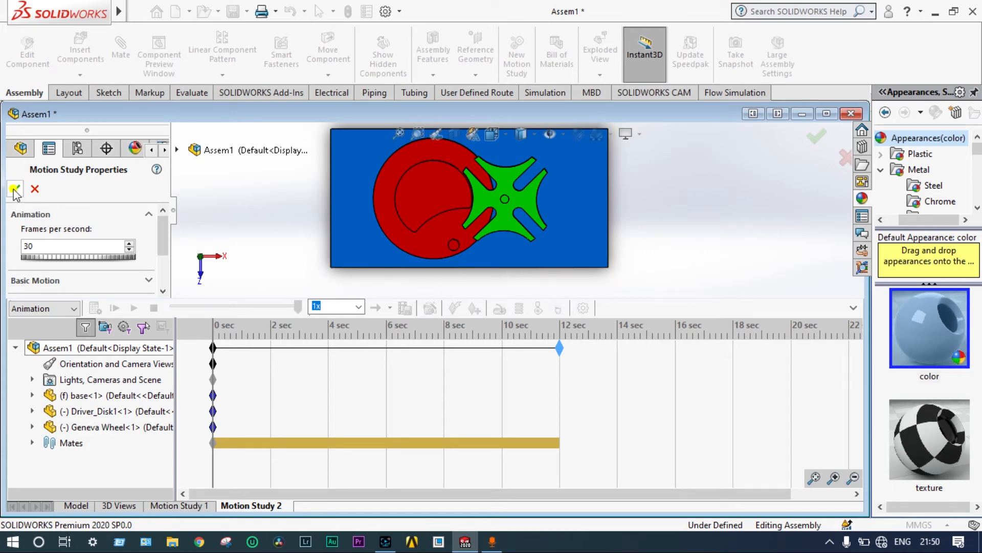
{"action": "left_click", "coordinate": [13, 189]}
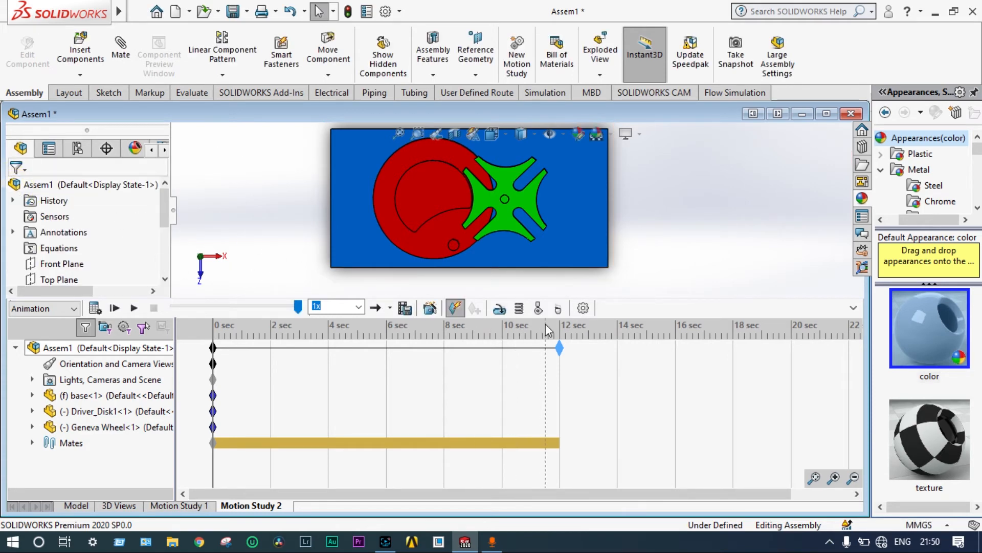
{"action": "mouse_move", "coordinate": [538, 308]}
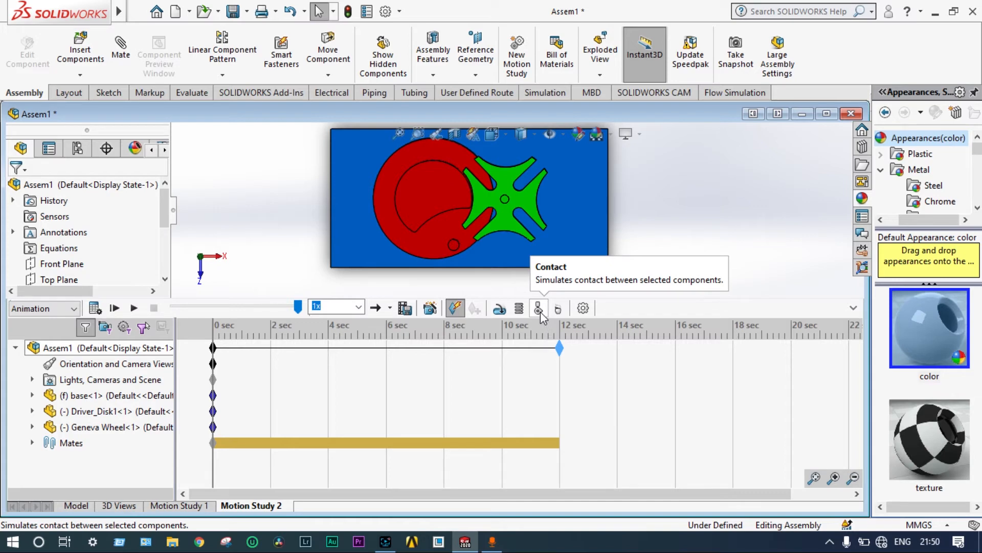
Add a solid body contact and switch the study type to Basic Motion
{"action": "left_click", "coordinate": [539, 307]}
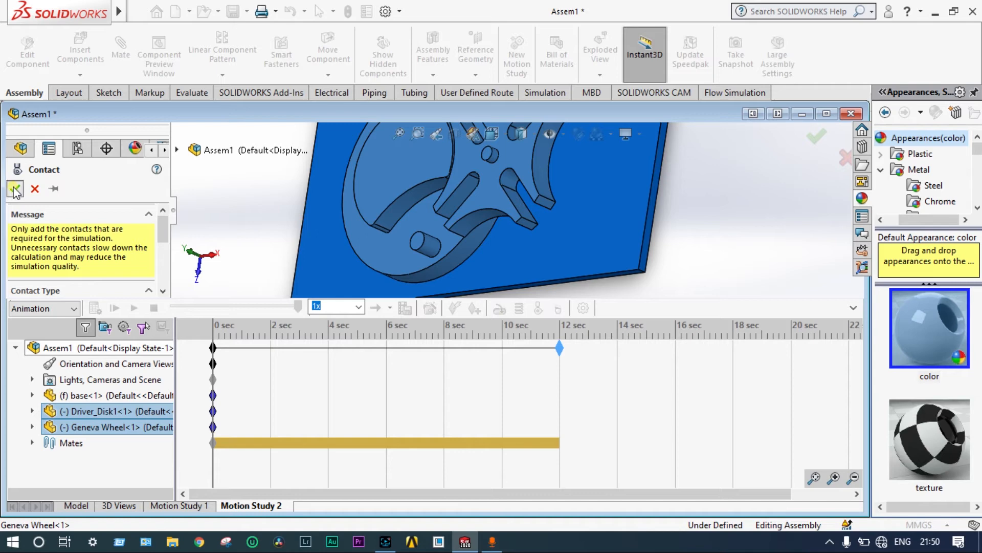
{"action": "left_click", "coordinate": [14, 189]}
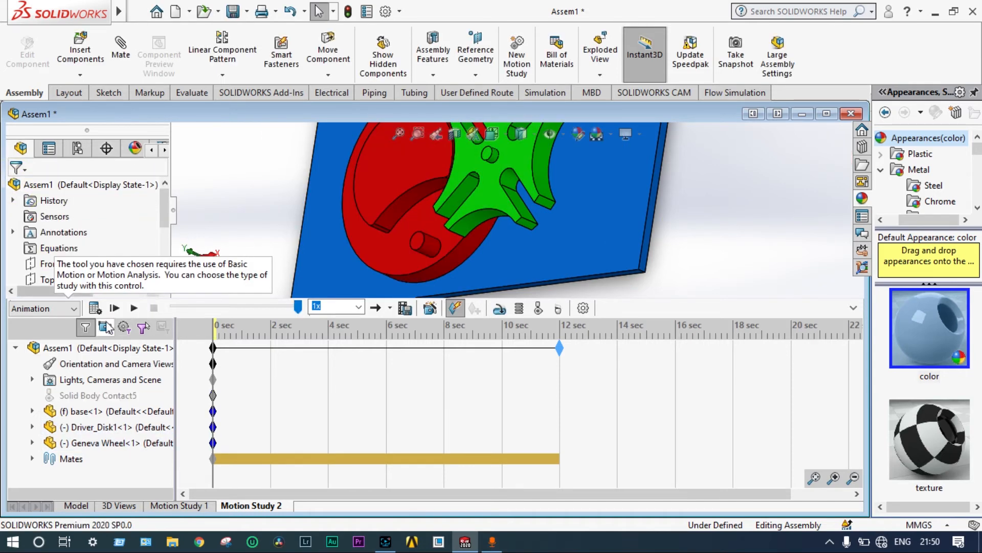
{"action": "left_click", "coordinate": [43, 307]}
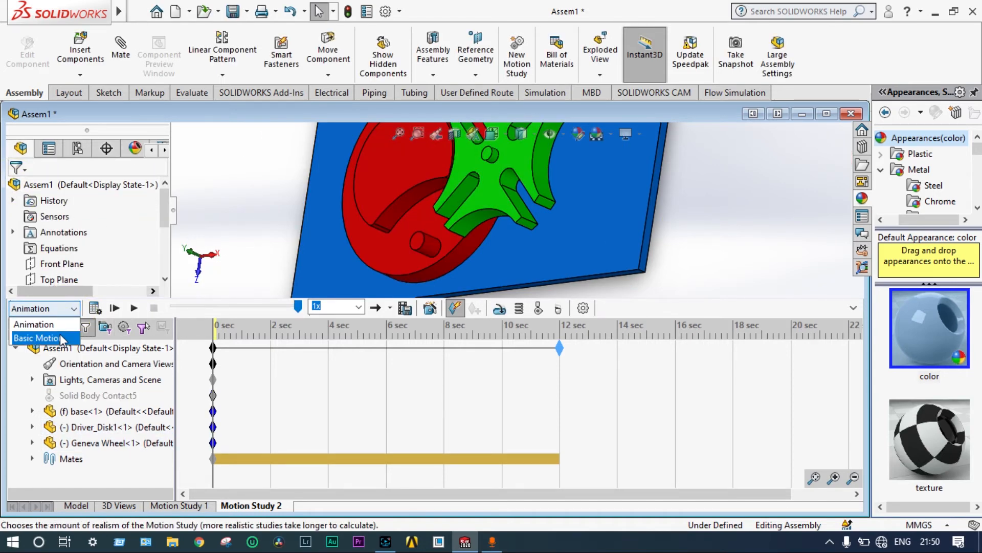
{"action": "left_click", "coordinate": [42, 337]}
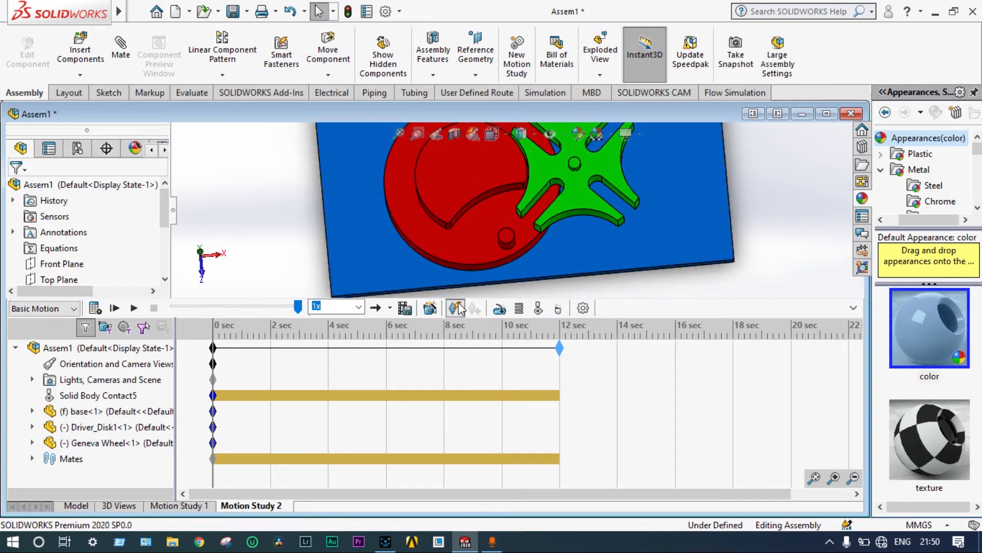
Add a rotary motor on the Driver_Disk1 face
{"action": "left_click", "coordinate": [456, 308]}
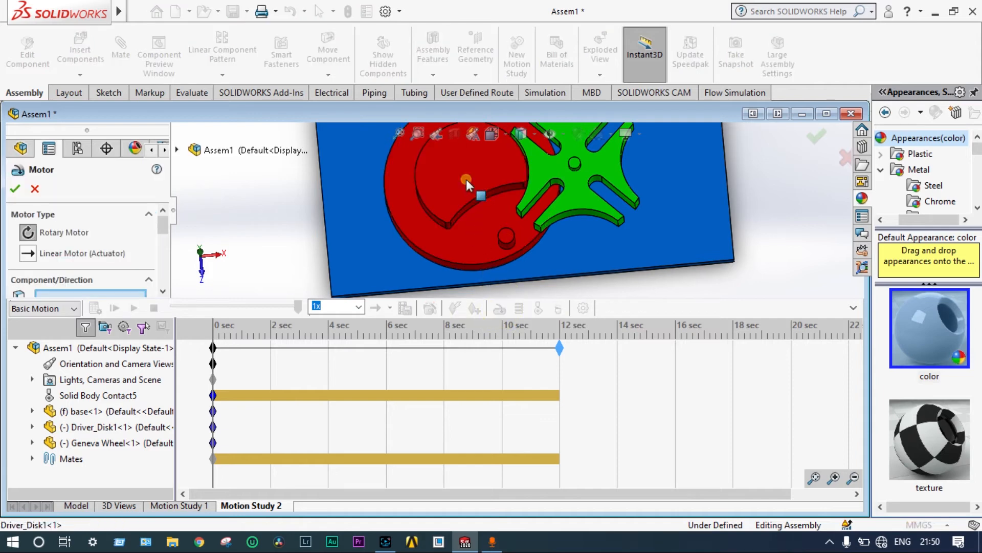
{"action": "left_click", "coordinate": [466, 181]}
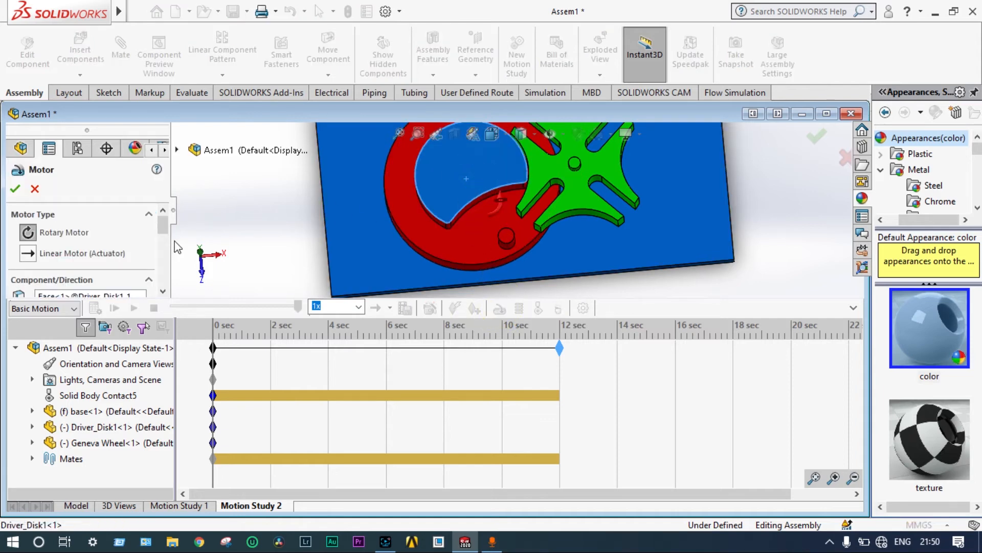
{"action": "scroll", "scroll_direction": "down", "scroll_amount": 3}
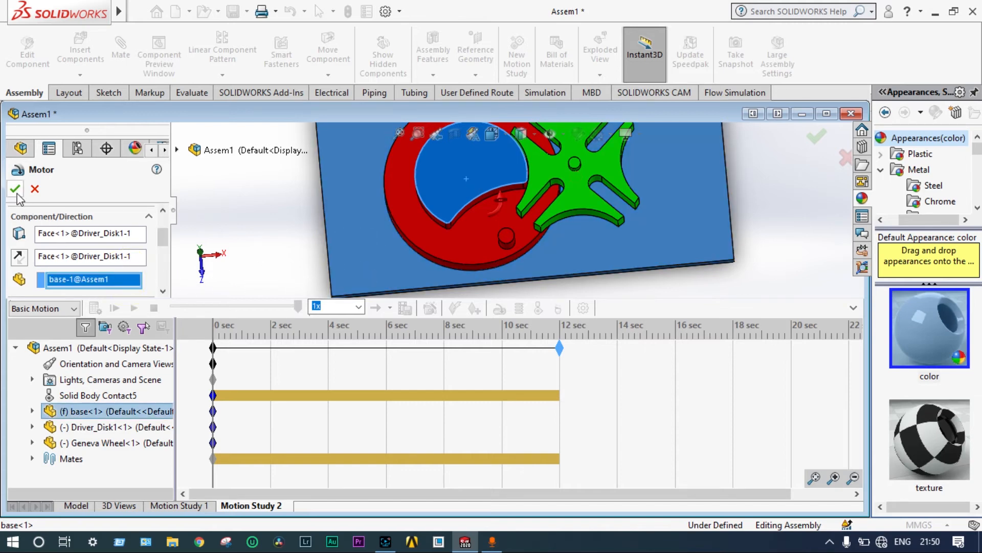
{"action": "left_click", "coordinate": [14, 189]}
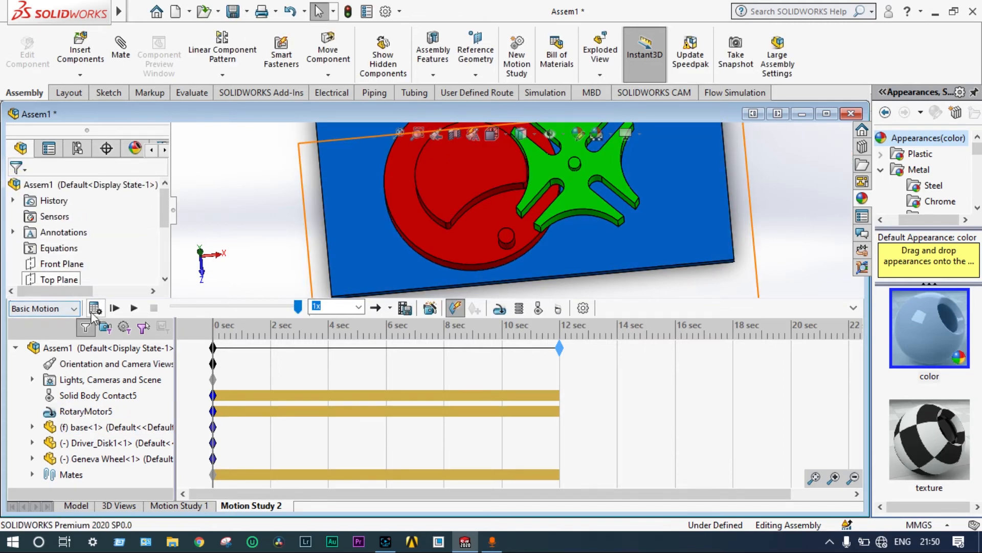
Calculate the Basic Motion study and replay it from the start at 0.25x speed
{"action": "left_click", "coordinate": [115, 308]}
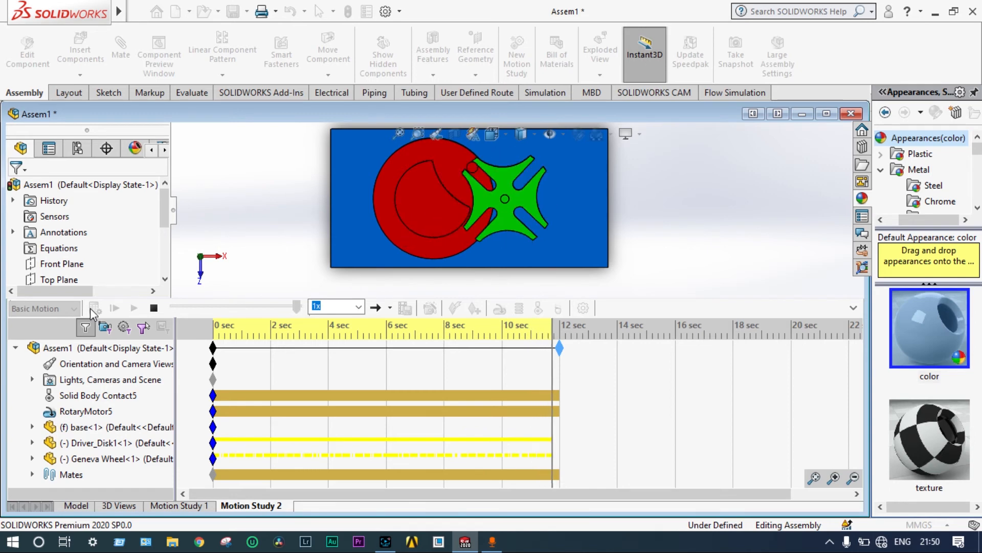
{"action": "left_click", "coordinate": [115, 307]}
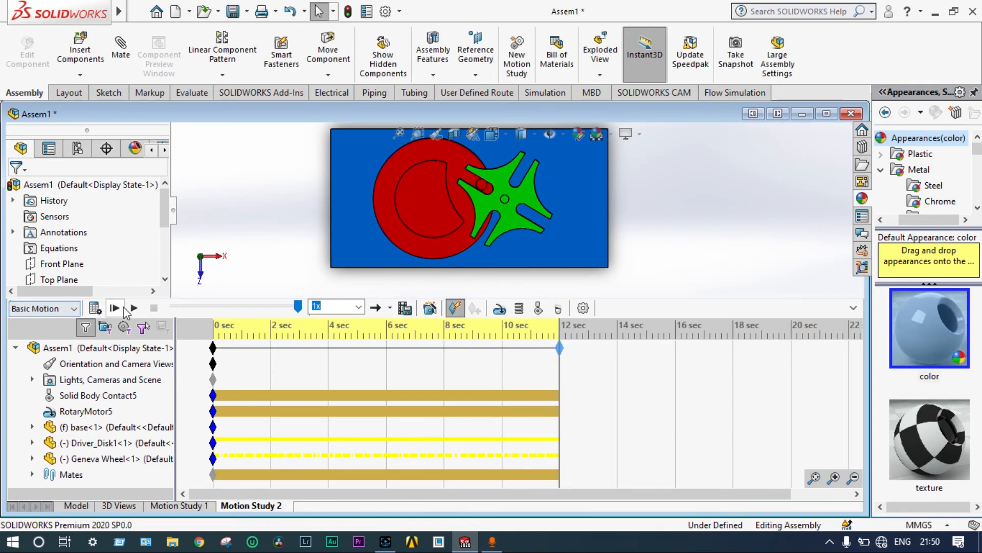
{"action": "left_click", "coordinate": [115, 308]}
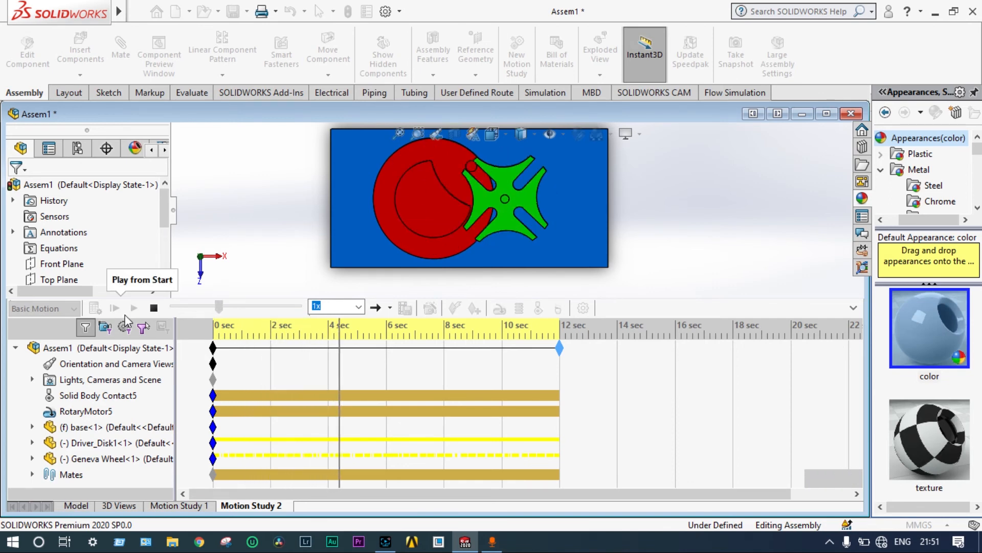
{"action": "left_click", "coordinate": [115, 307]}
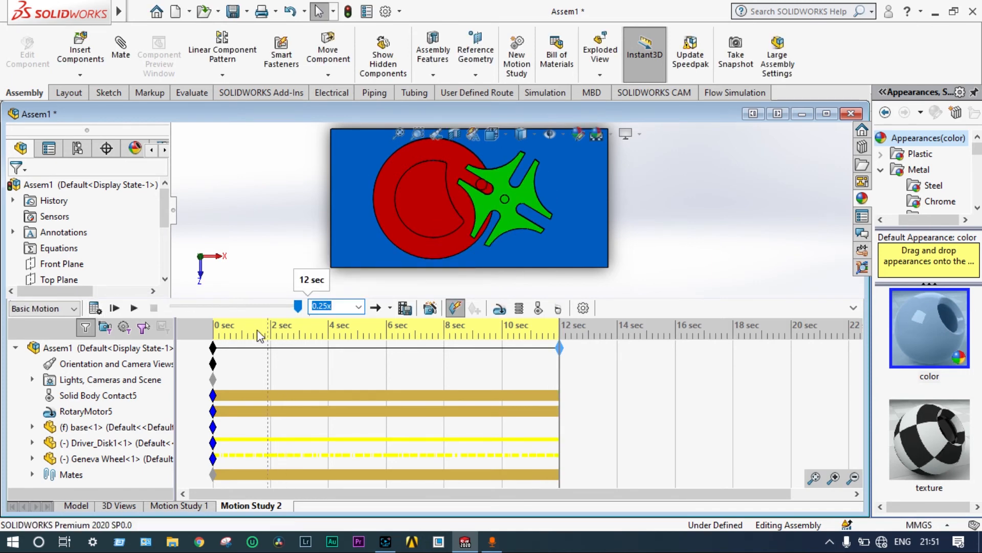
{"action": "left_click", "coordinate": [115, 308]}
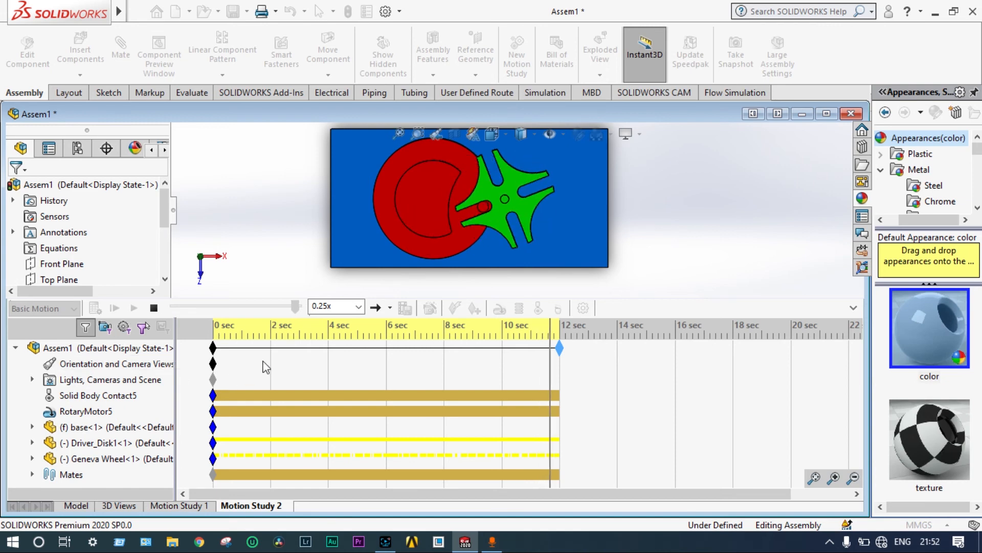
Stop playback and save the animation as a 1920x1080, 16:9 MP4 video
{"action": "left_click", "coordinate": [134, 307]}
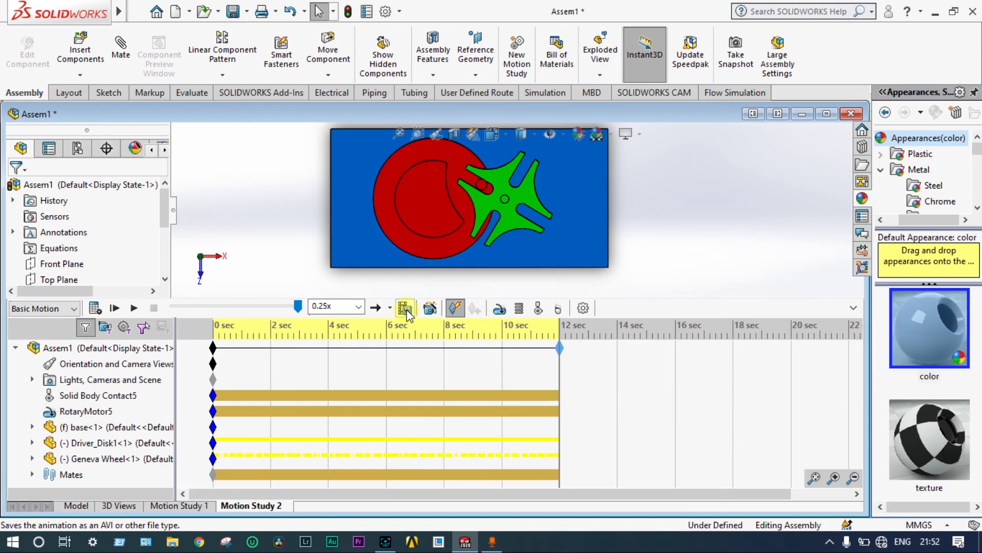
{"action": "left_click", "coordinate": [405, 307]}
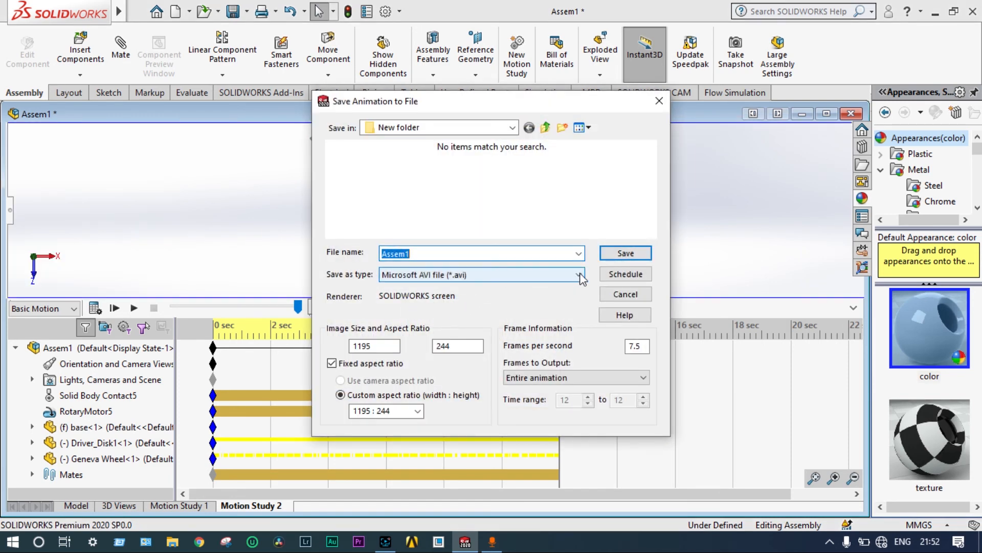
{"action": "left_click", "coordinate": [577, 274]}
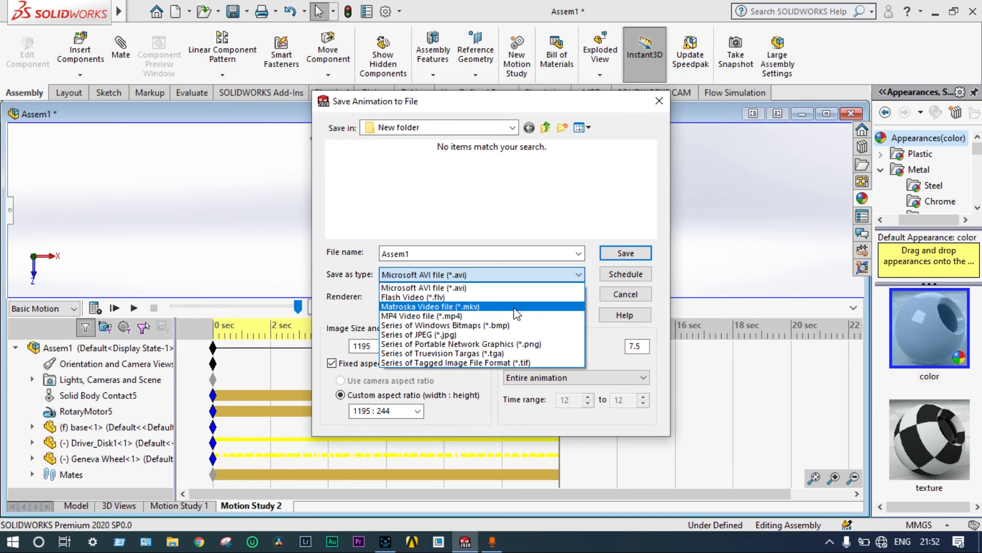
{"action": "mouse_move", "coordinate": [479, 316]}
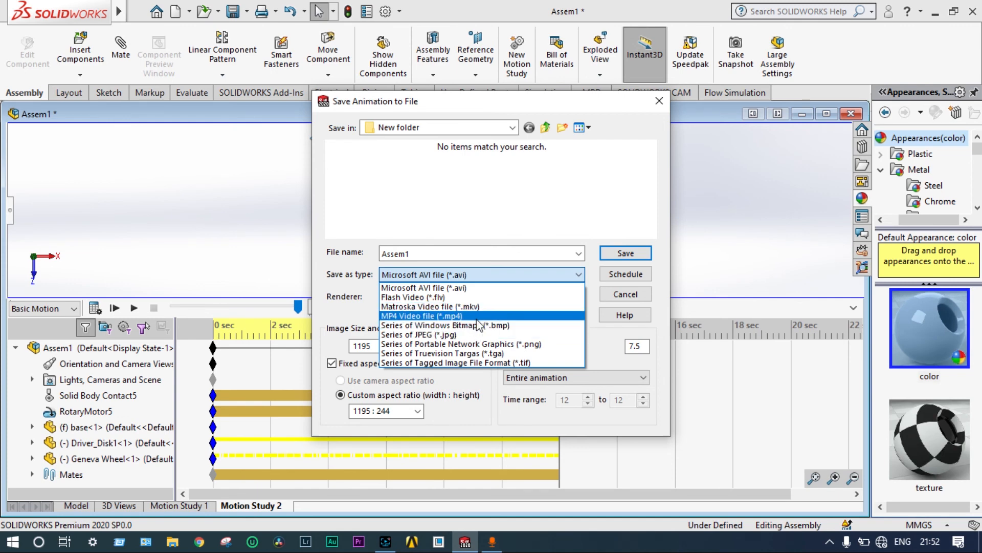
{"action": "left_click", "coordinate": [427, 315]}
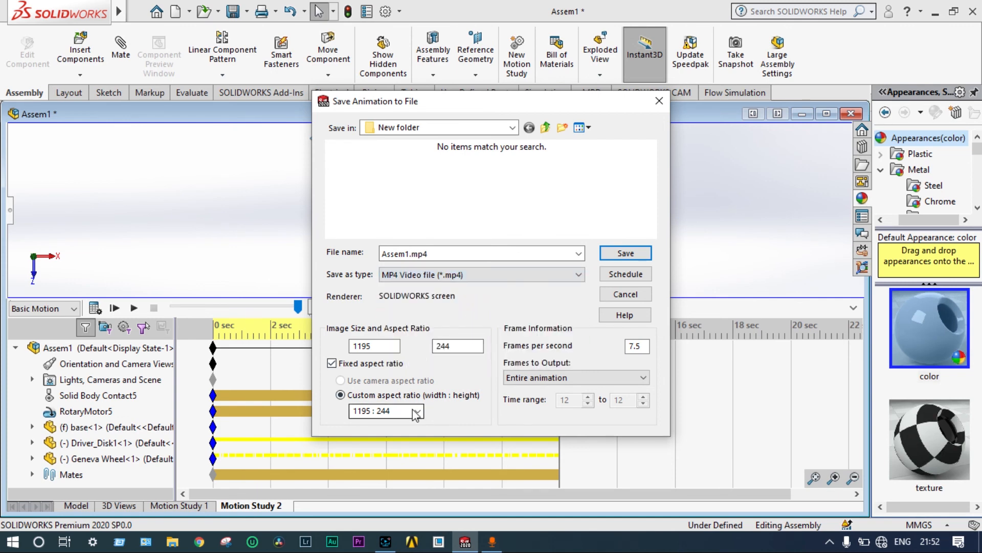
{"action": "left_click", "coordinate": [415, 410]}
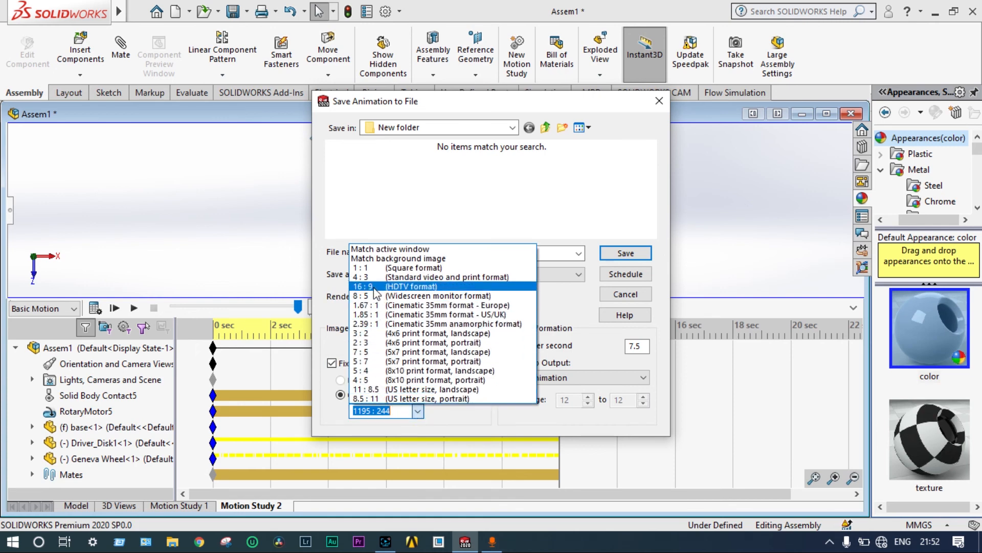
{"action": "left_click", "coordinate": [408, 286]}
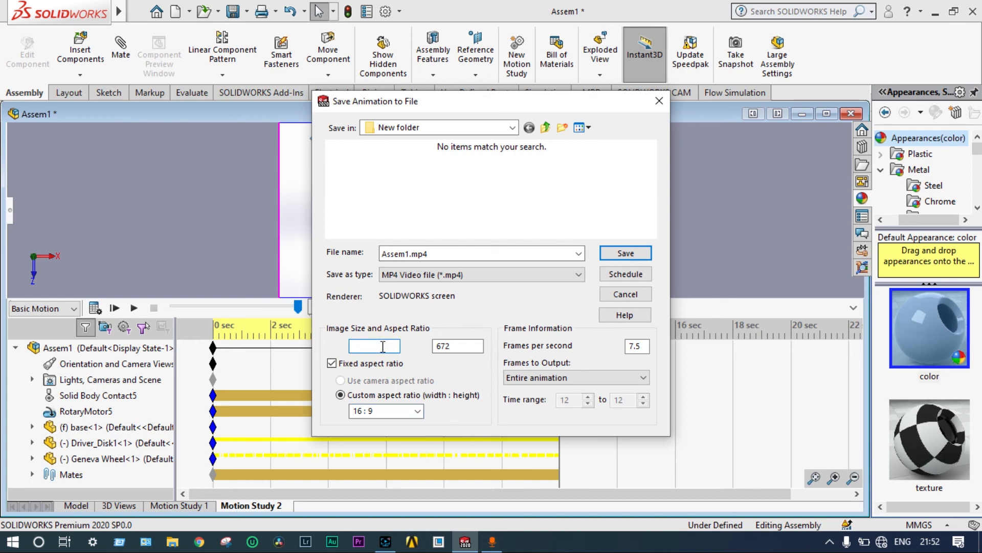
{"action": "type", "text": "1920"}
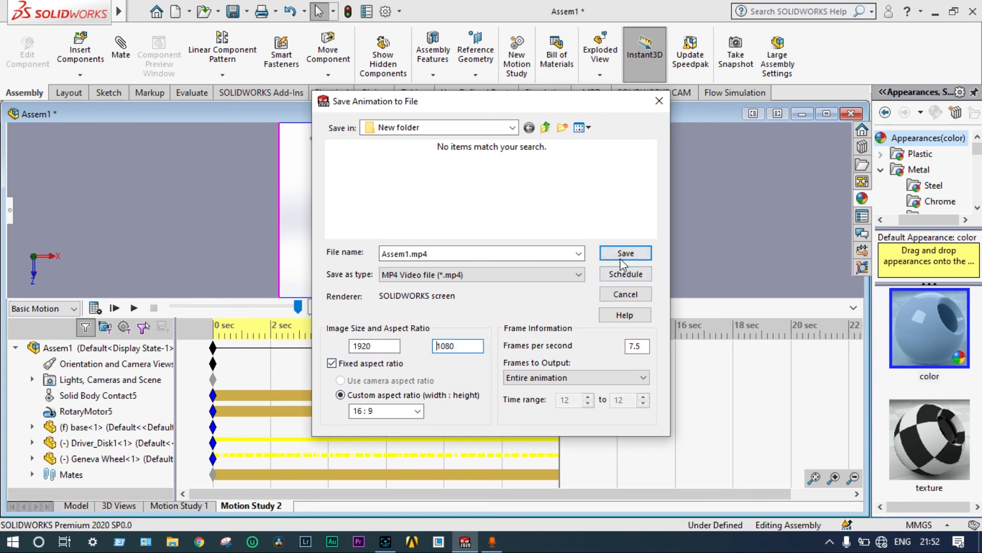
{"action": "left_click", "coordinate": [625, 253]}
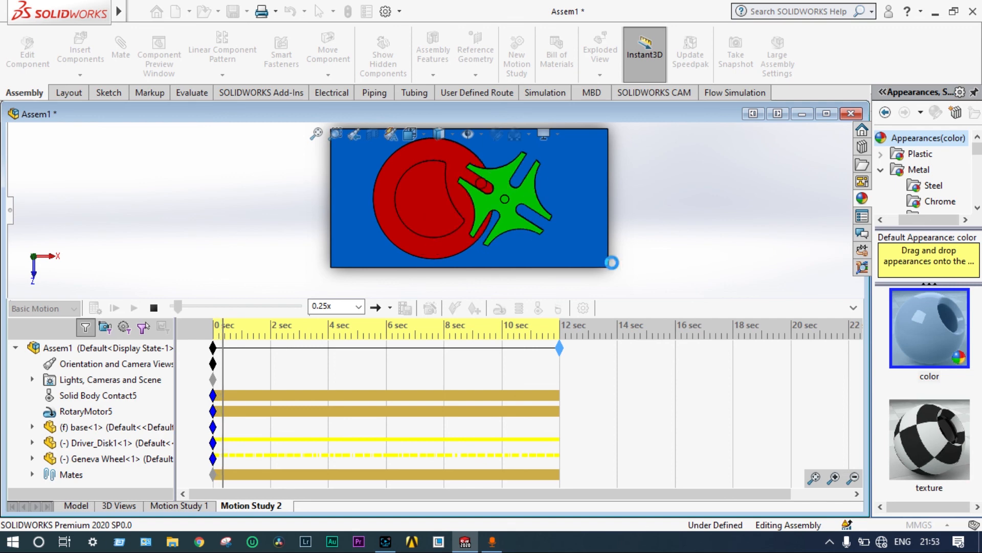
{"action": "left_click", "coordinate": [133, 308]}
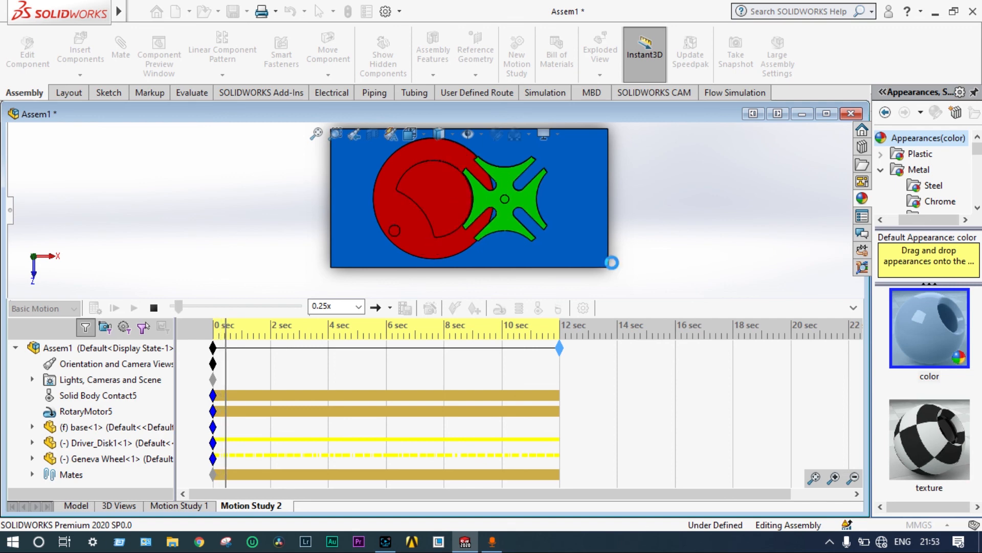